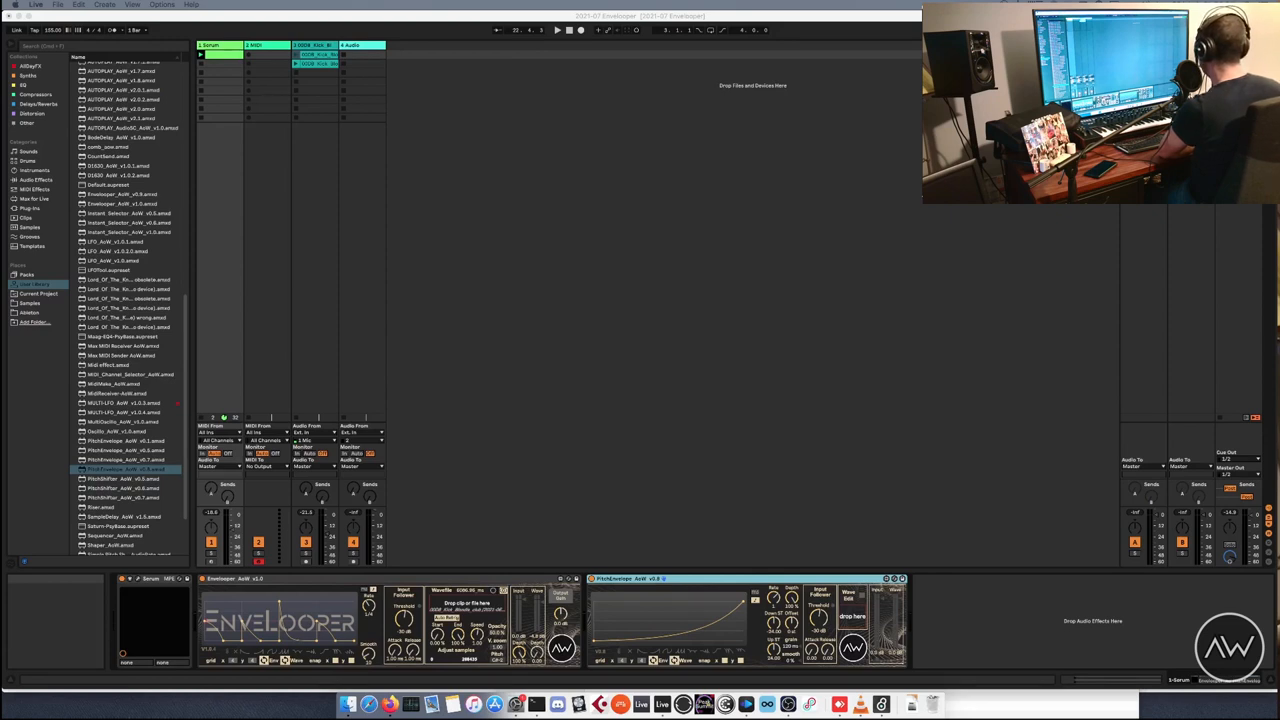
mouse_move(407, 423)
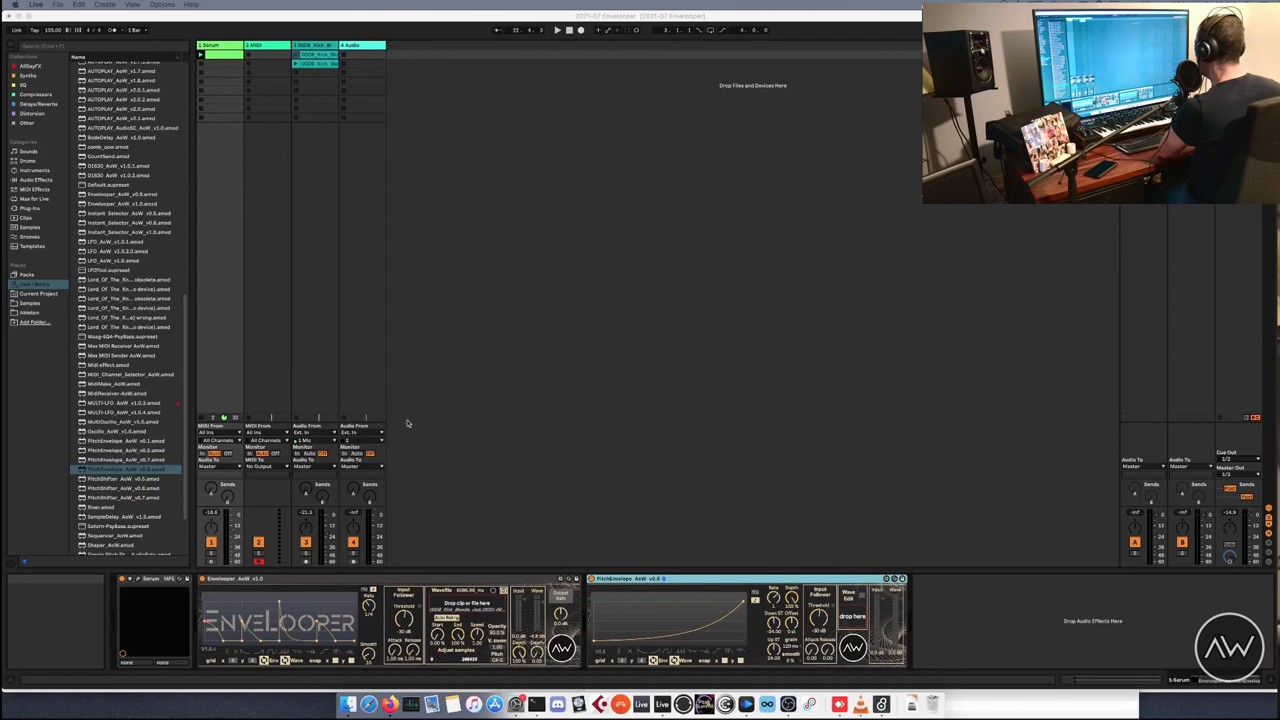
mouse_move(409, 425)
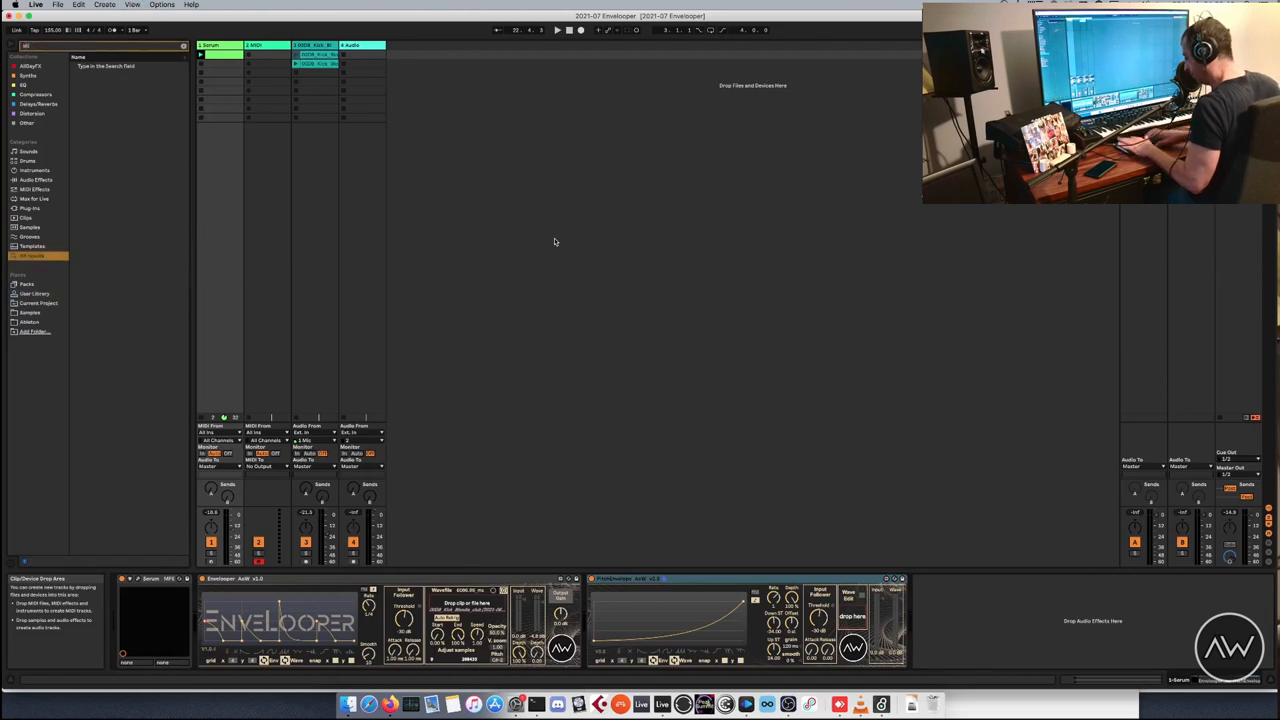
type("shaper")
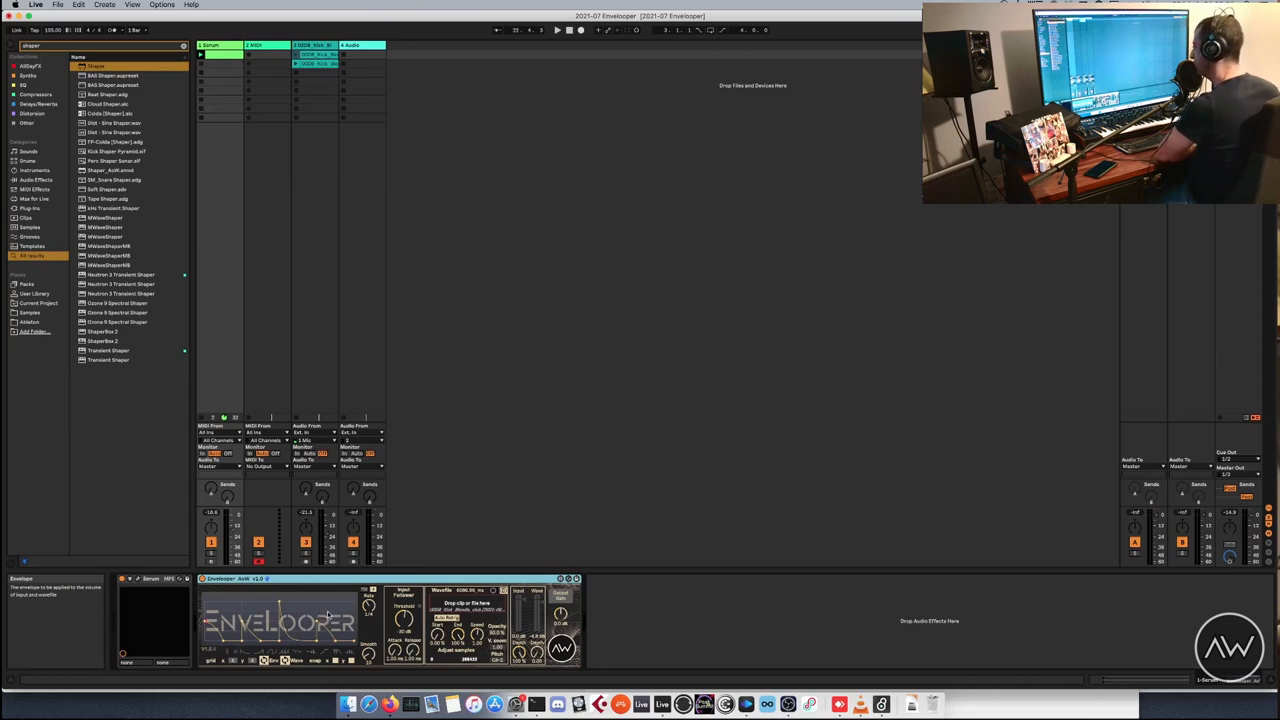
mouse_move(390, 608)
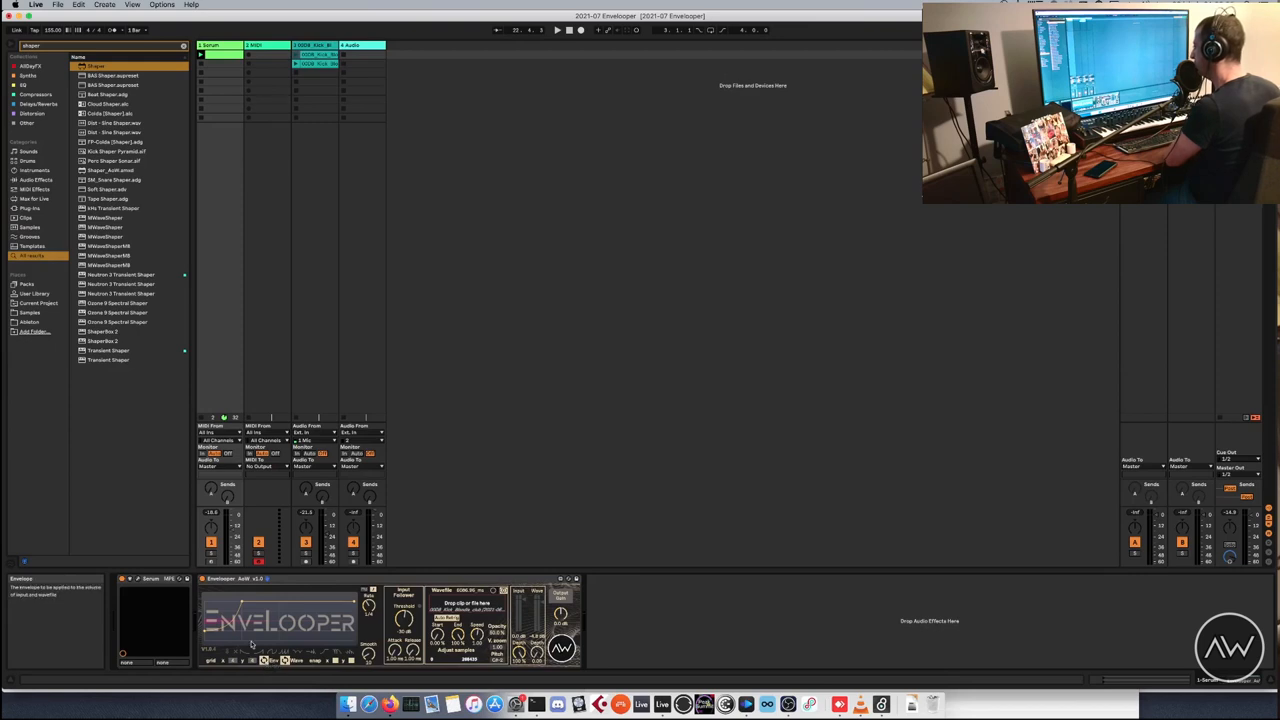
mouse_move(256, 644)
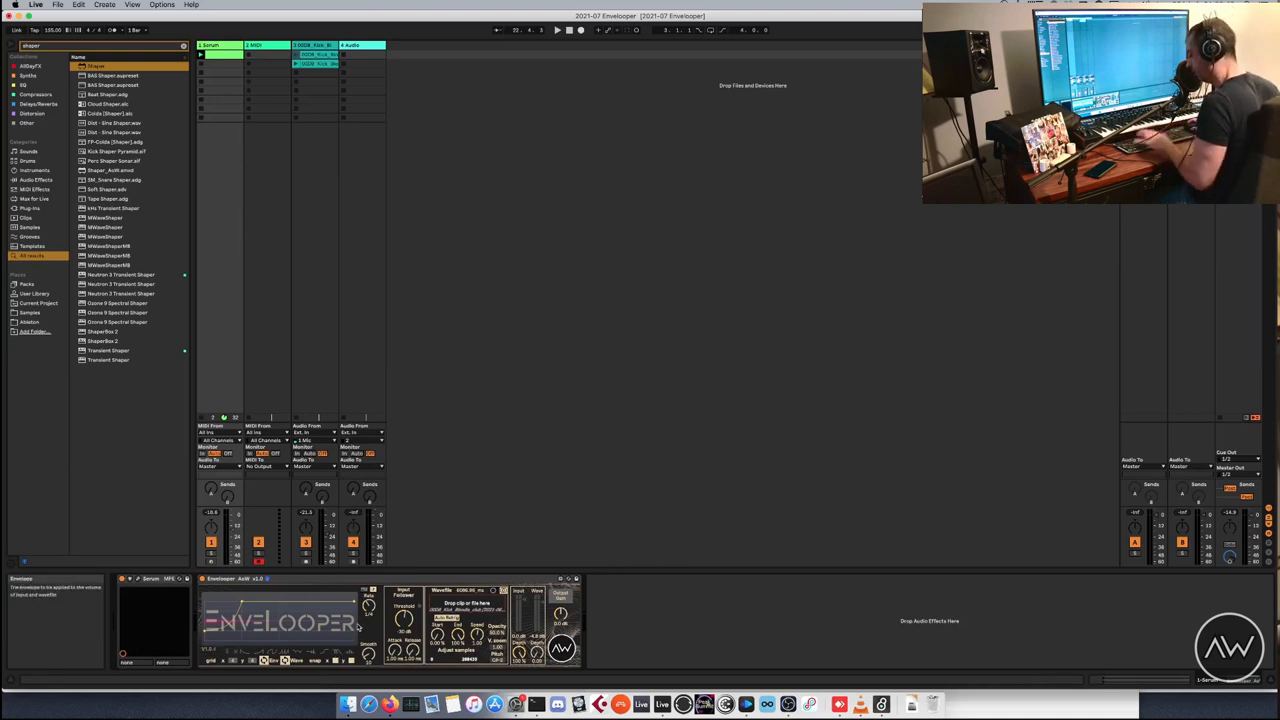
Search the browser for 'envelop' and load Envelope Follower after Envelooper on Serum.
type("envelope")
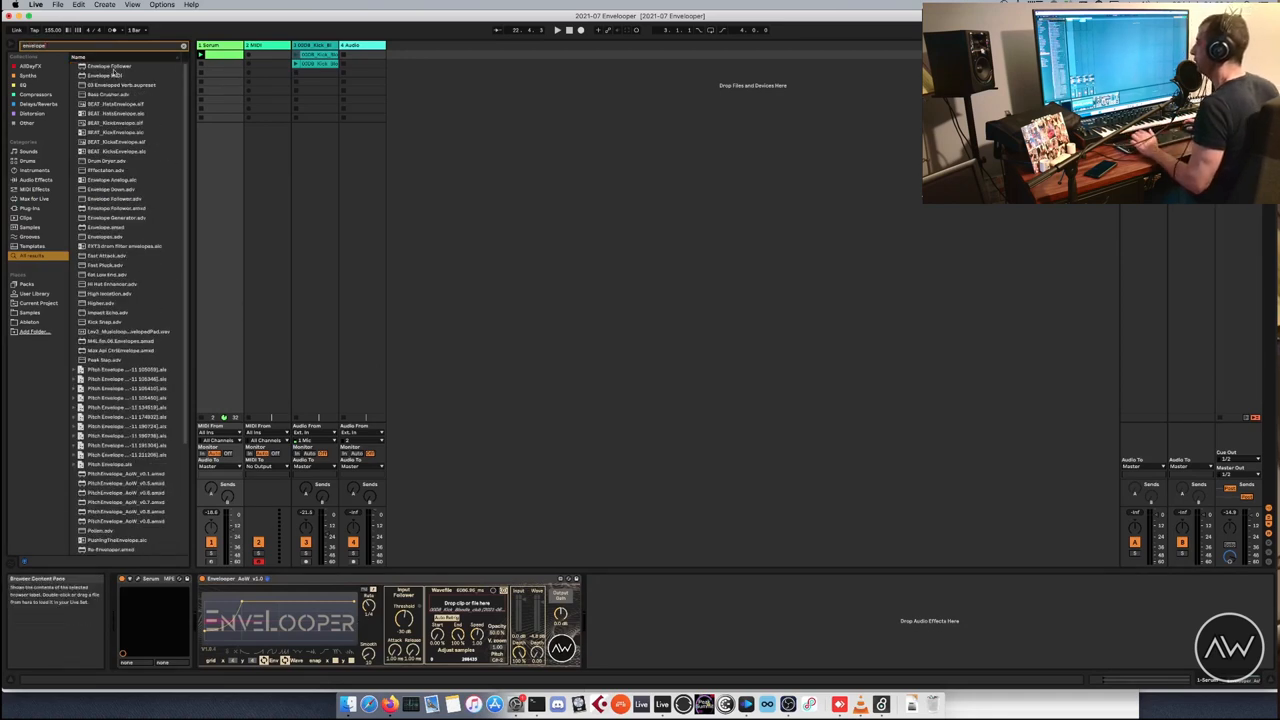
left_click(108, 65)
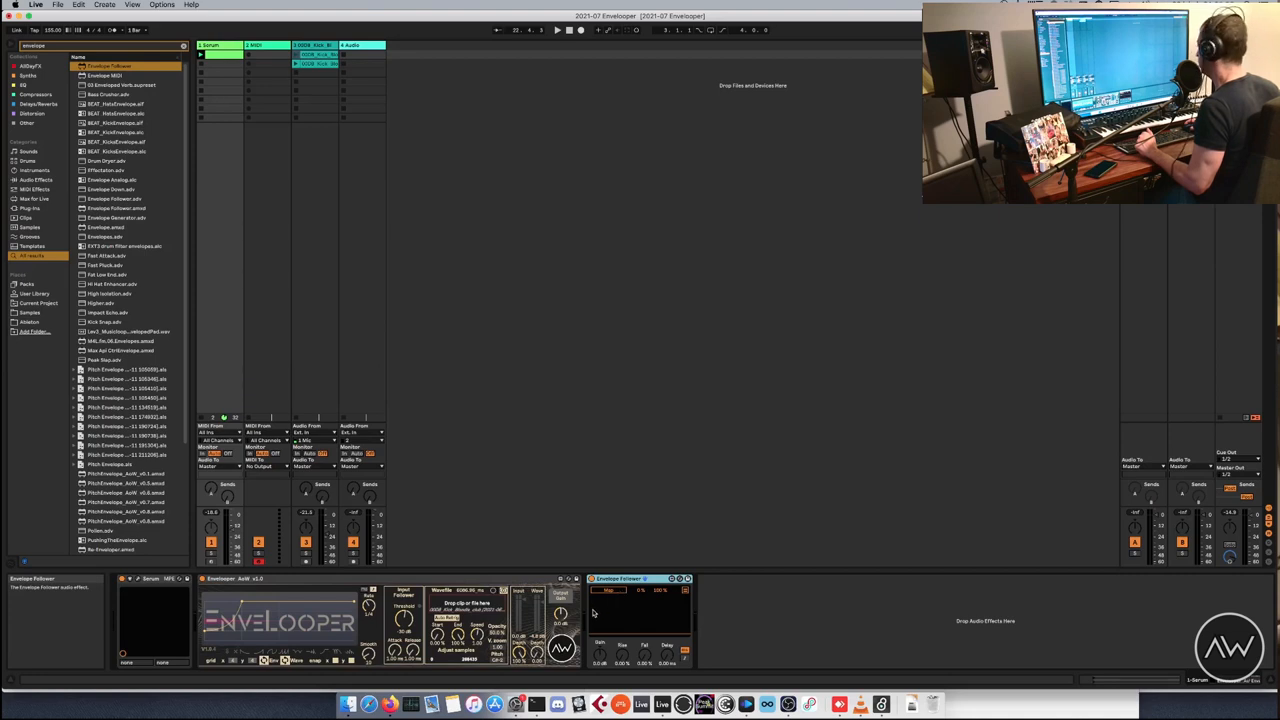
mouse_move(630, 607)
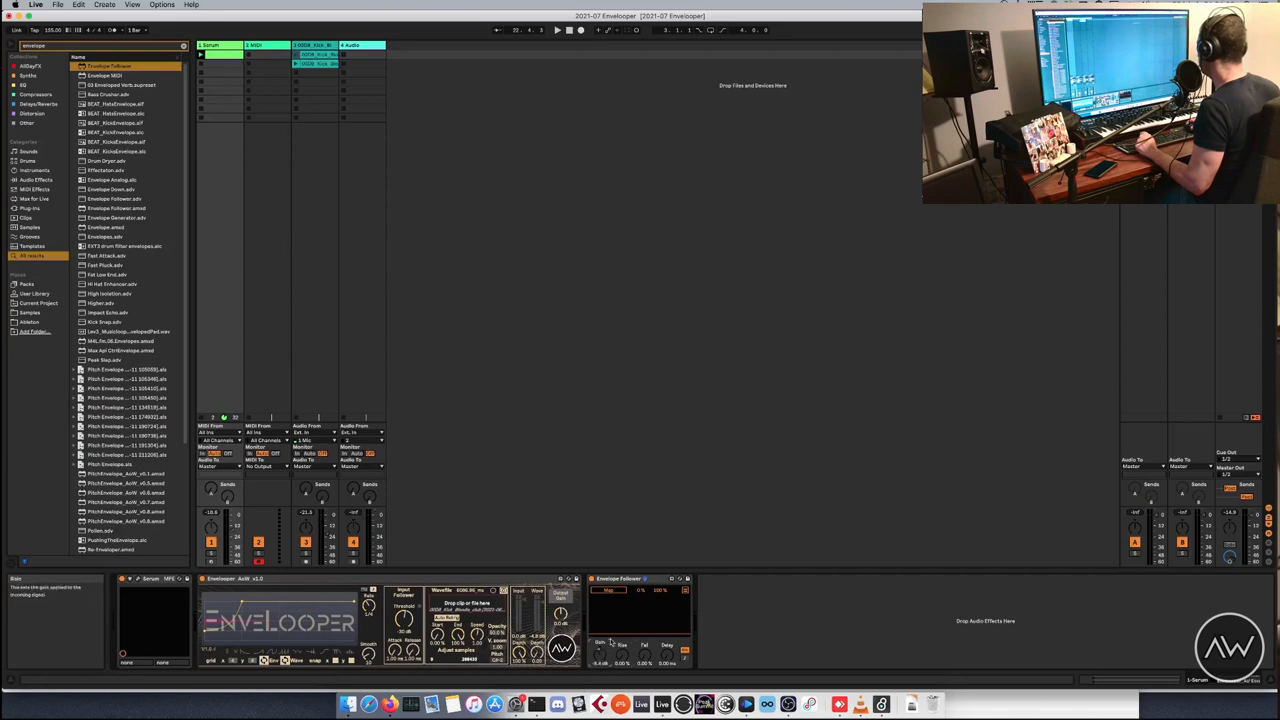
mouse_move(650, 582)
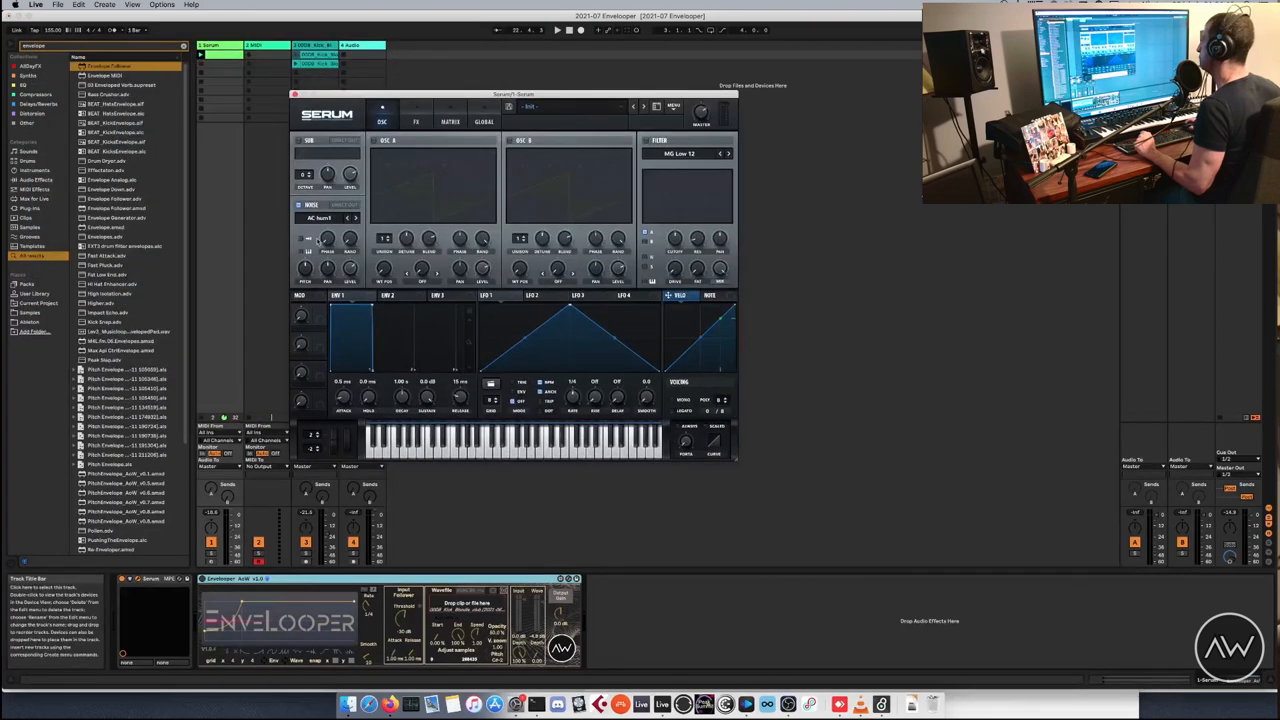
mouse_move(450, 420)
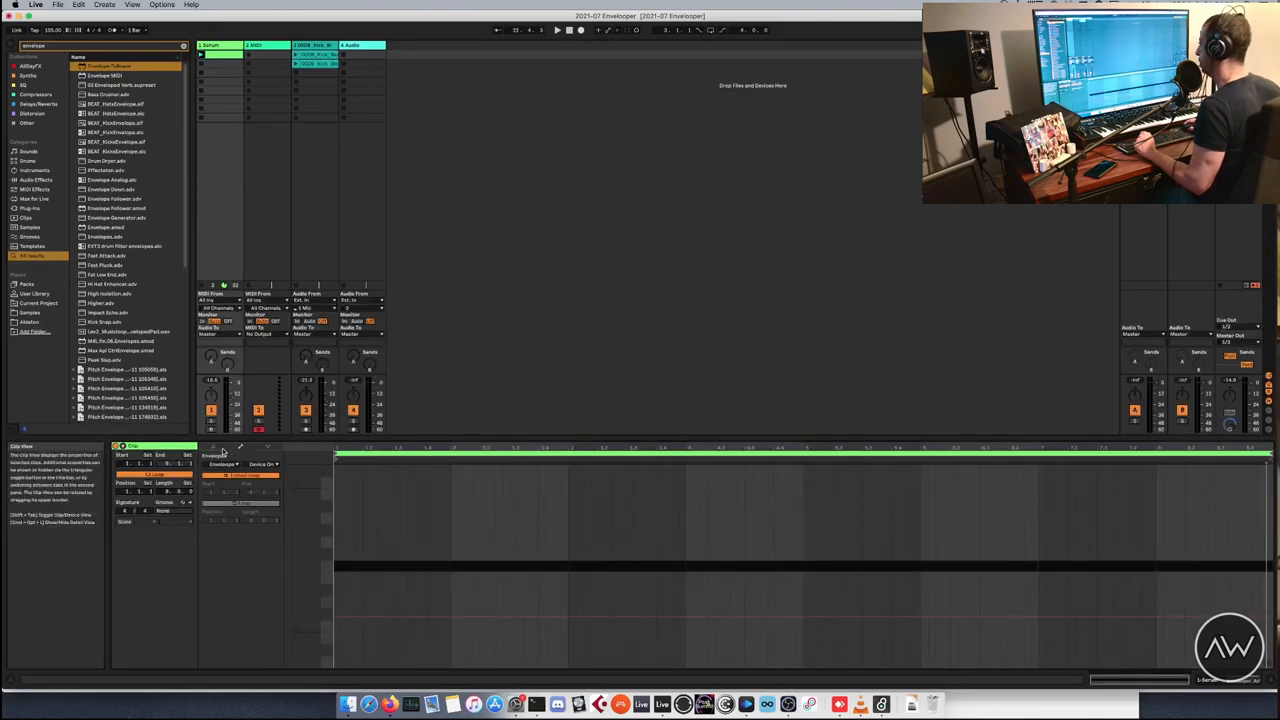
left_click(214, 456)
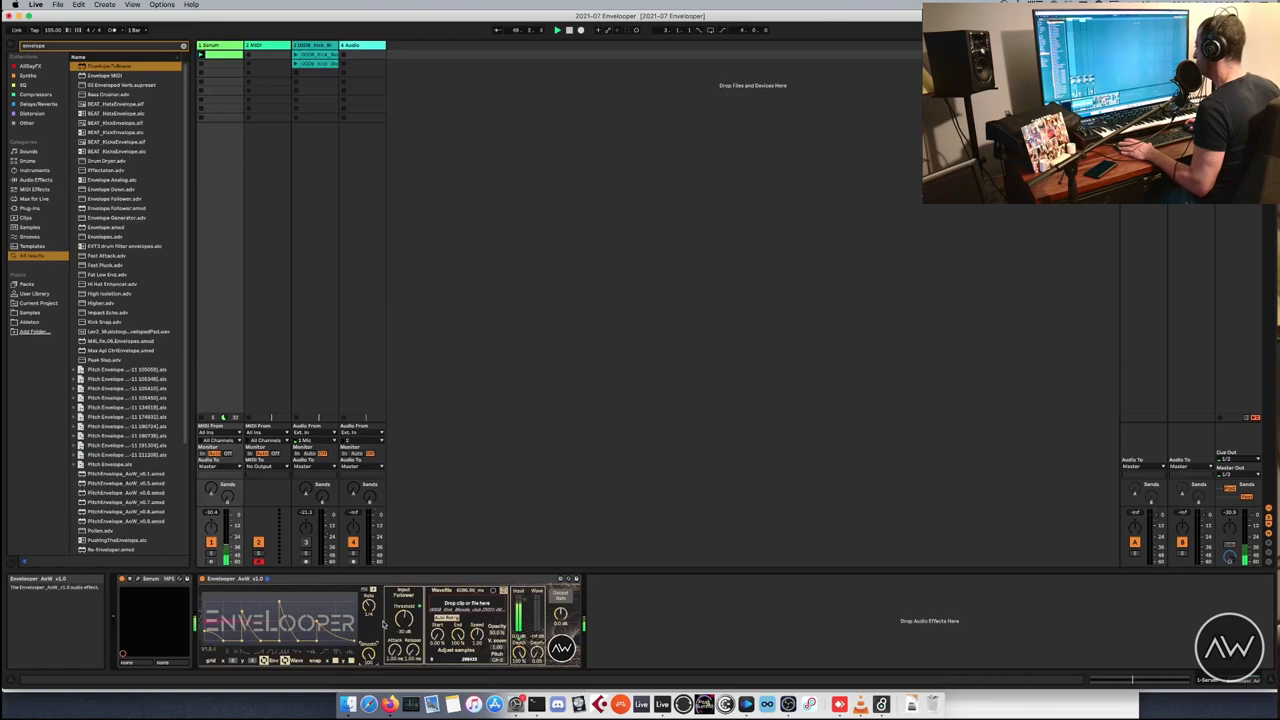
mouse_move(332, 602)
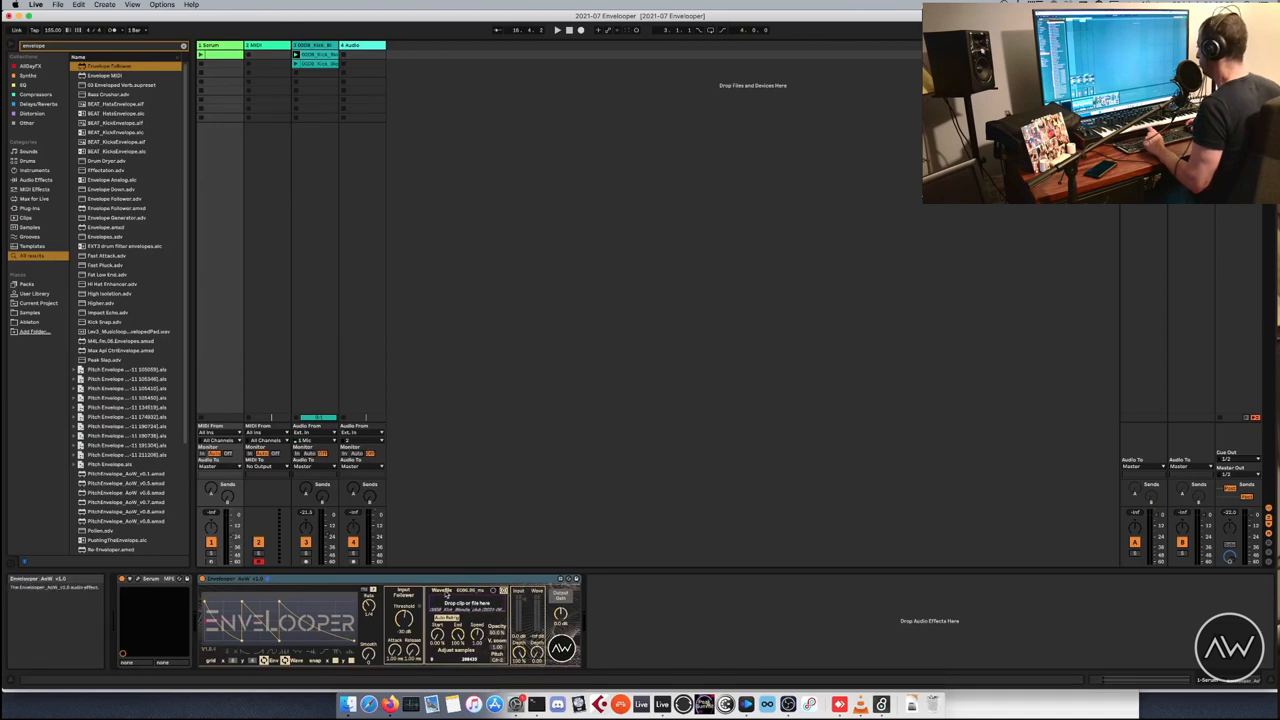
mouse_move(460, 595)
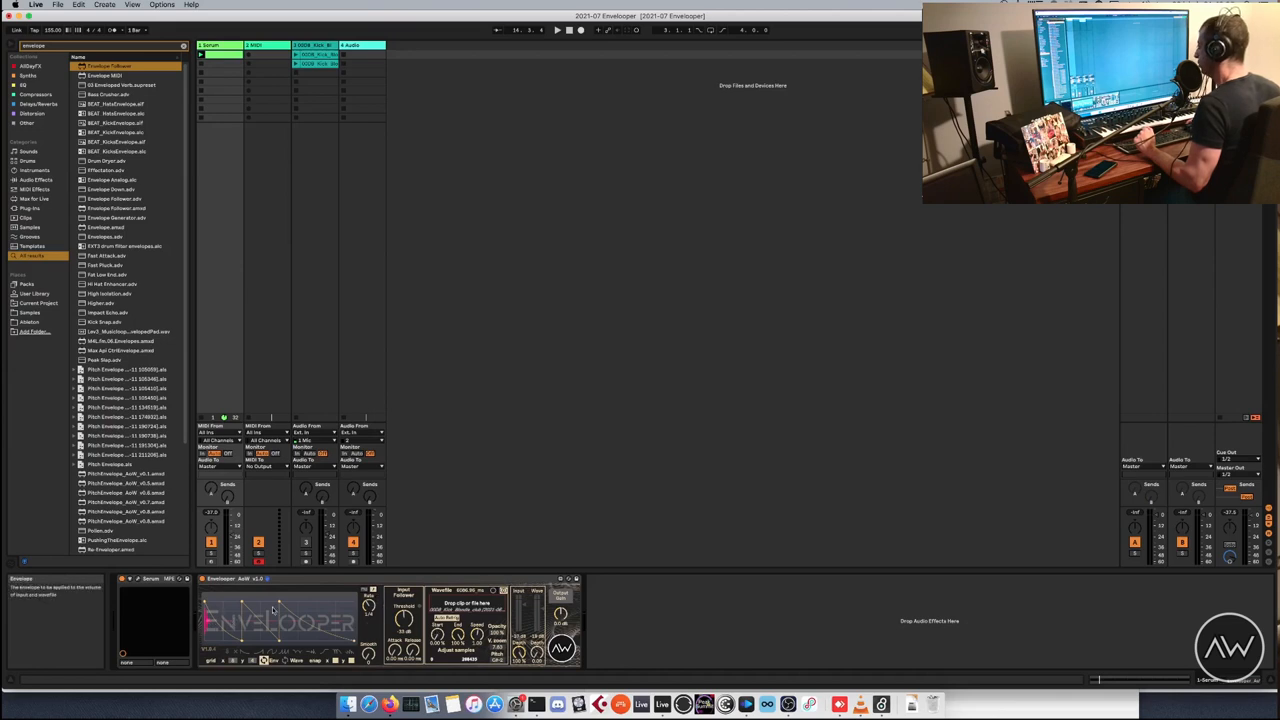
mouse_move(380, 620)
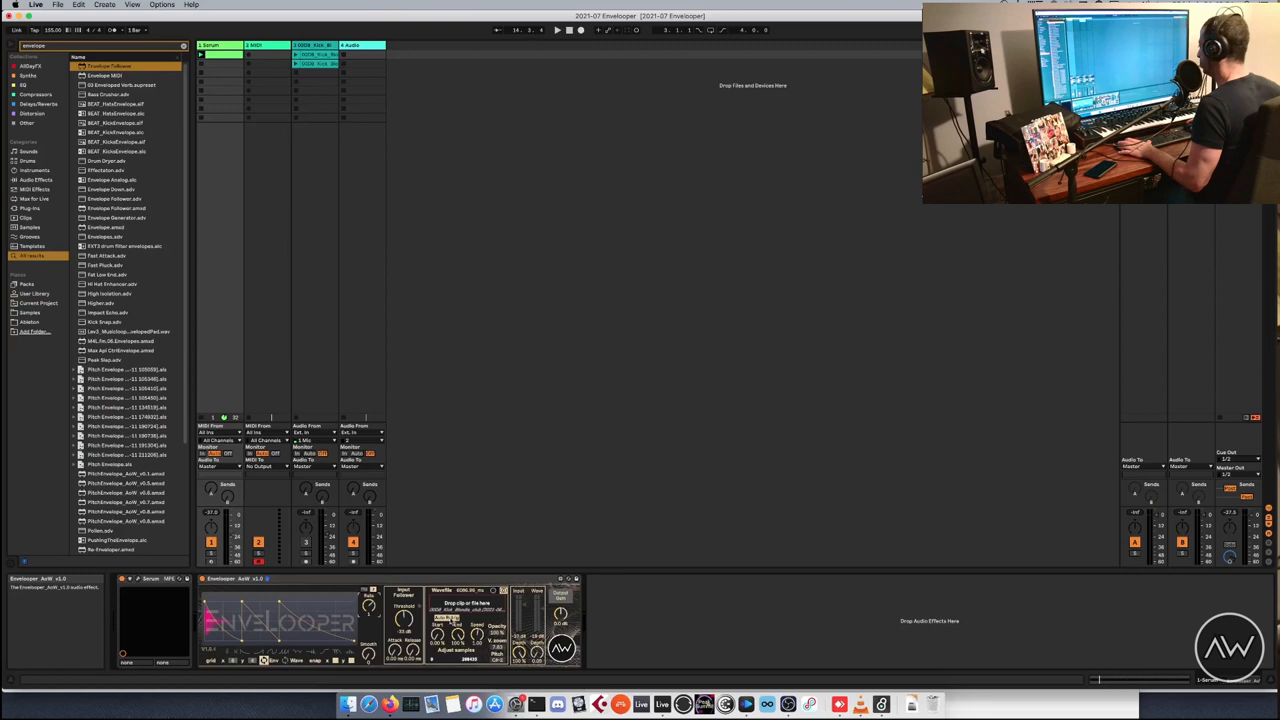
mouse_move(372, 630)
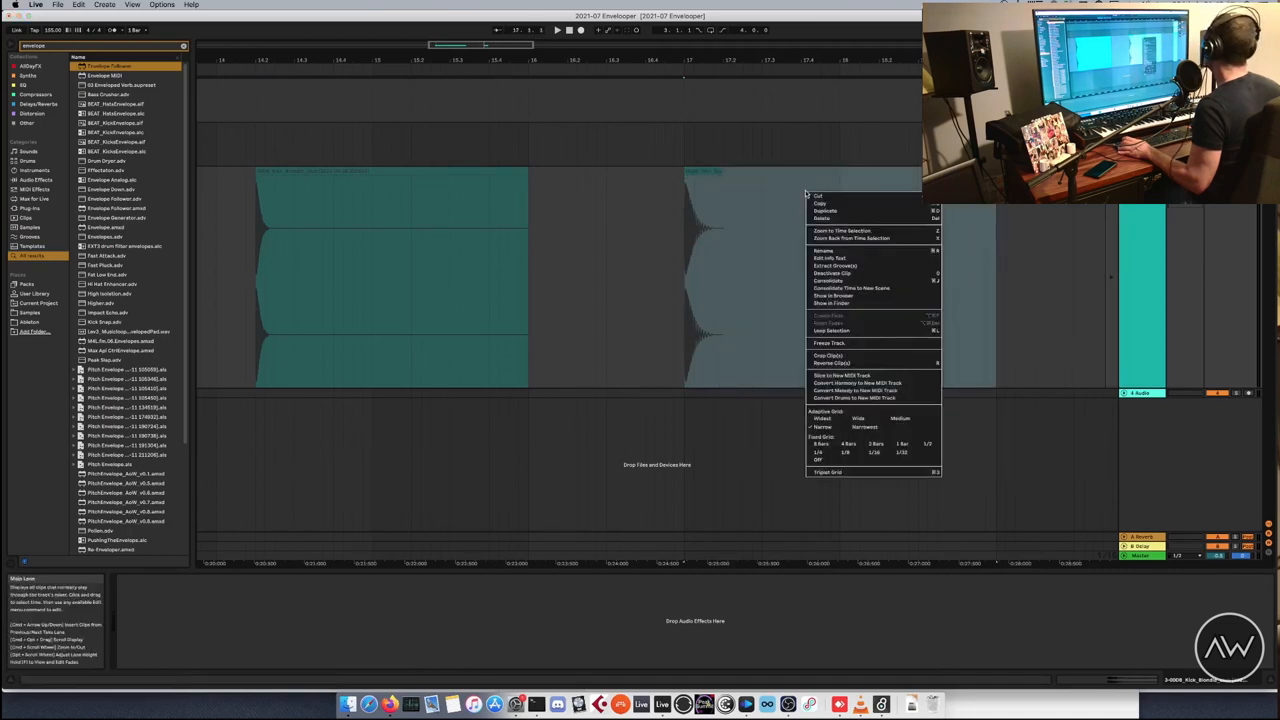
mouse_move(845, 356)
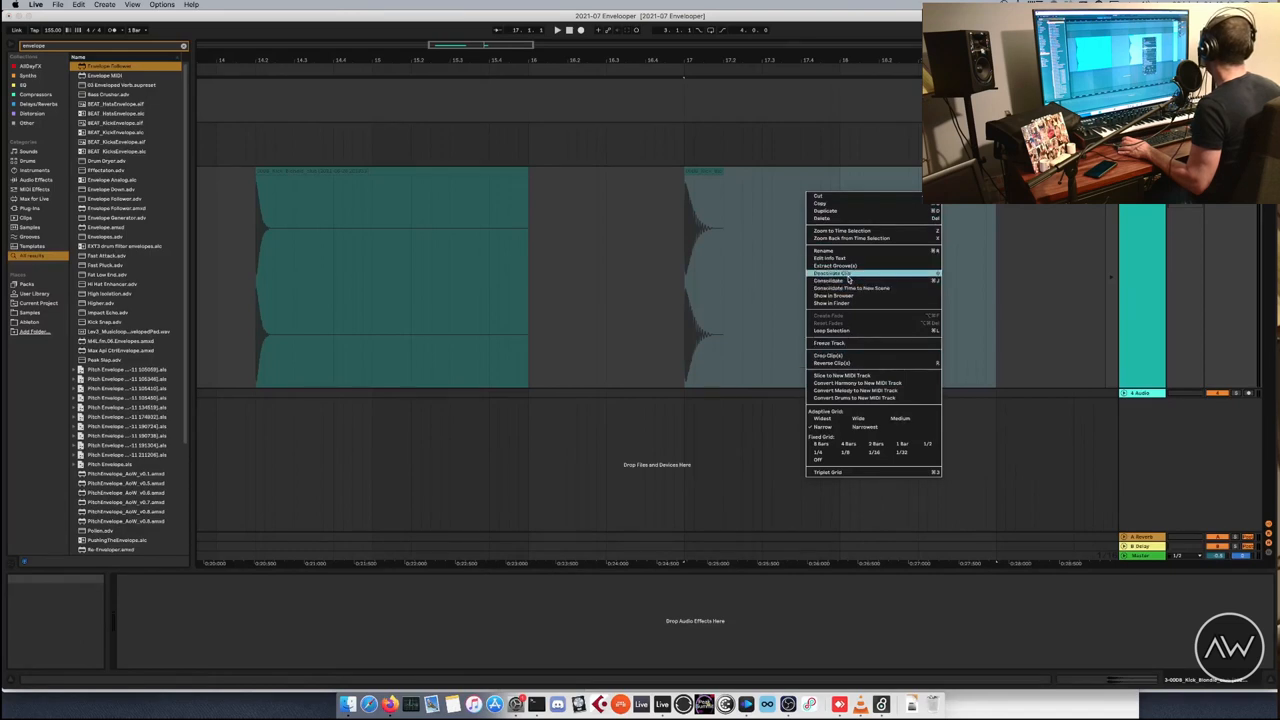
Deactivate the second (right-hand) audio clip in Arrangement view.
left_click(838, 277)
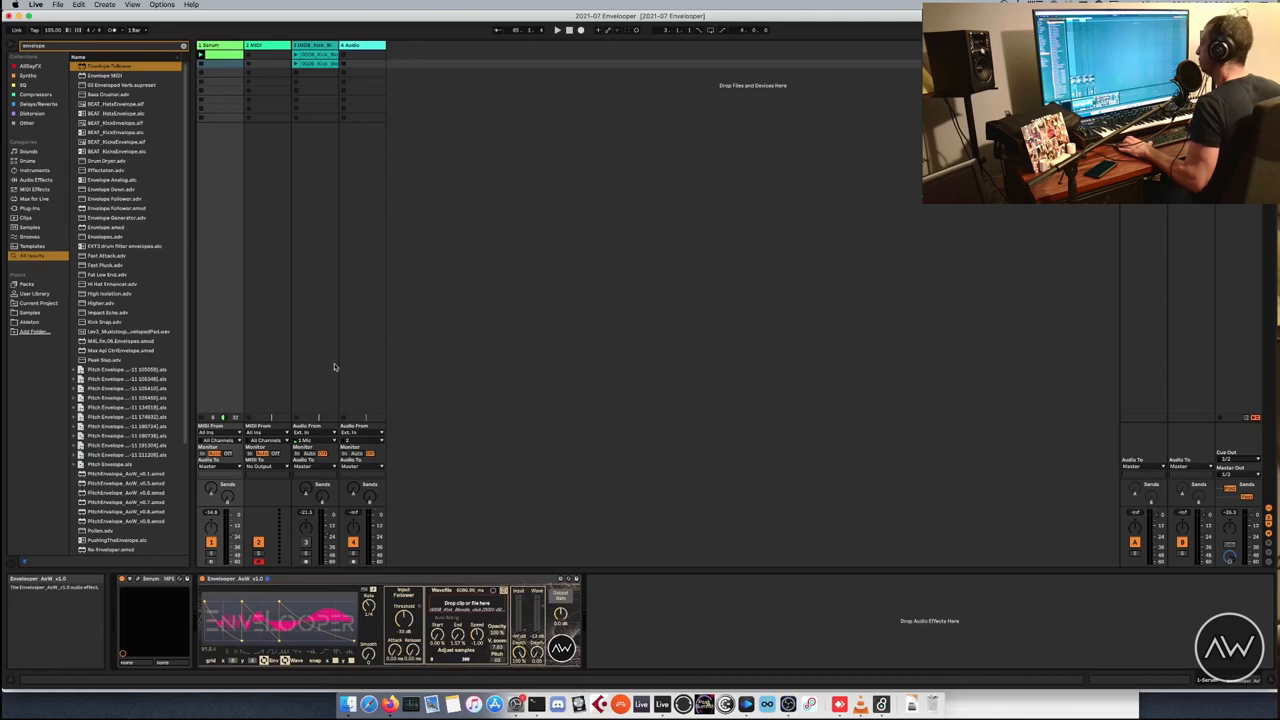
mouse_move(337, 145)
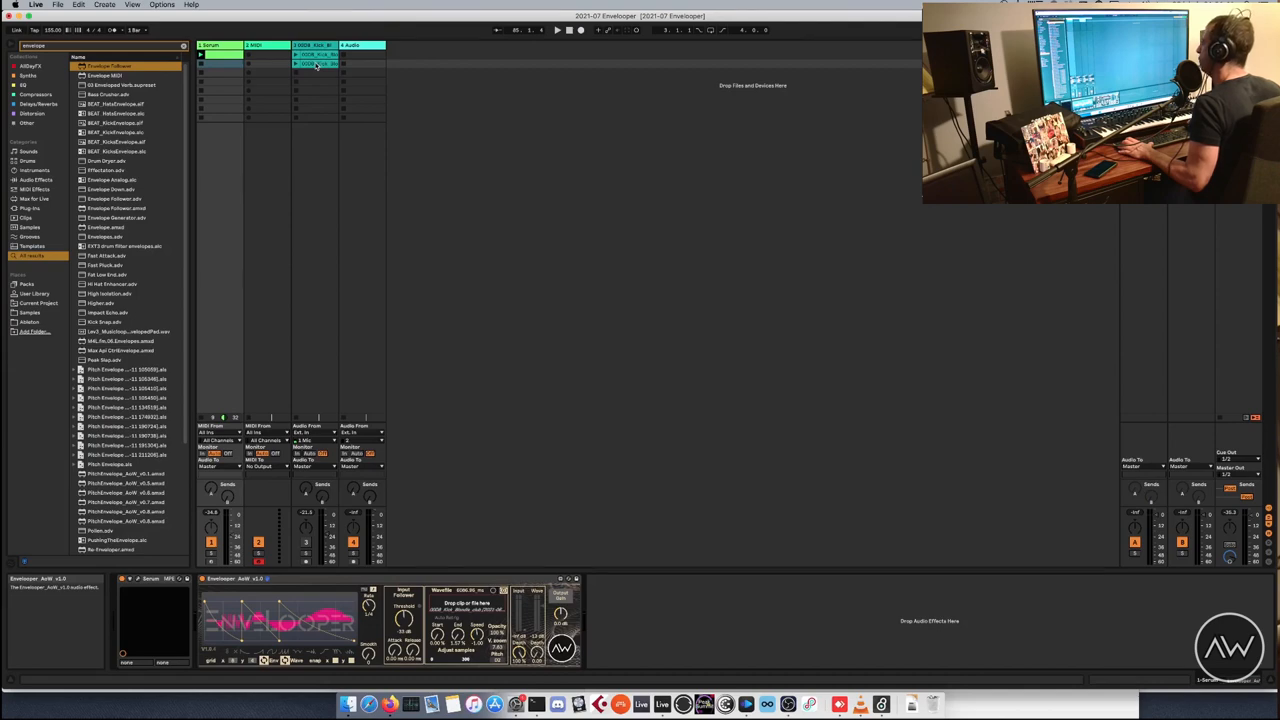
Open the Kick Blondie club clip in Clip View to show its waveform.
left_click(316, 64)
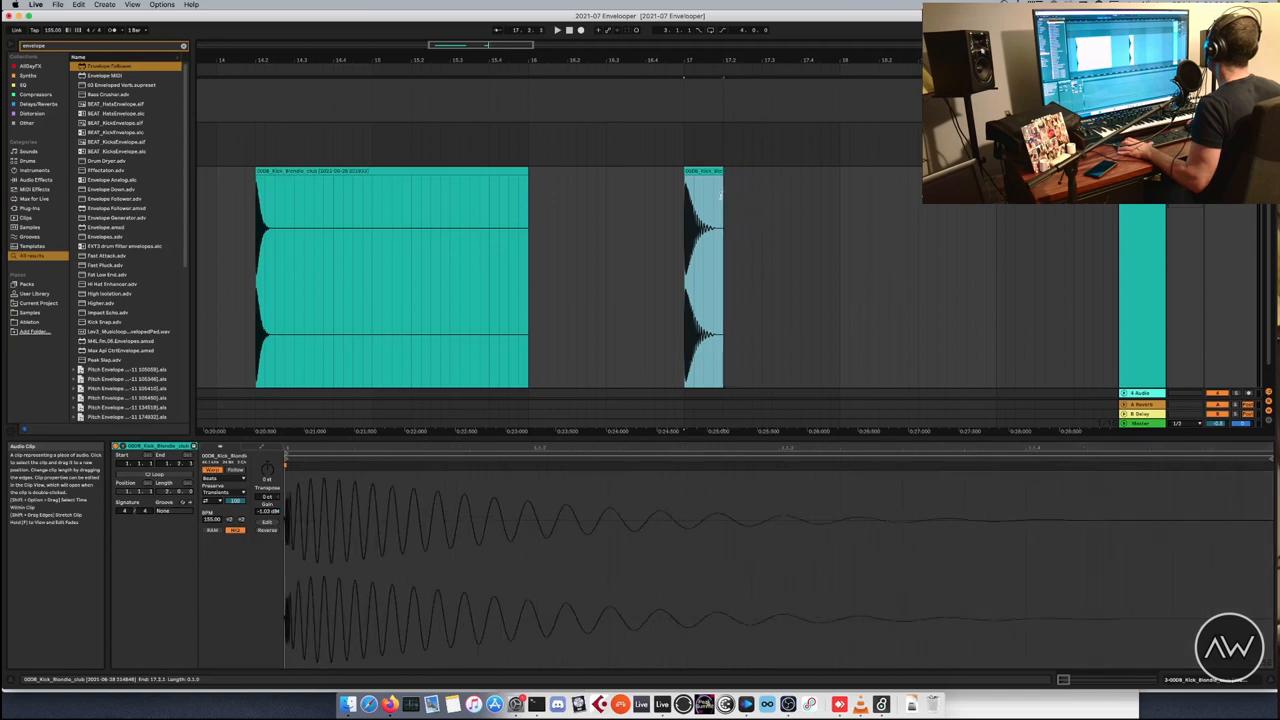
Open the Serum MIDI clip's Envelopes box, targeting Envelooper's Wave parameter.
right_click(703, 280)
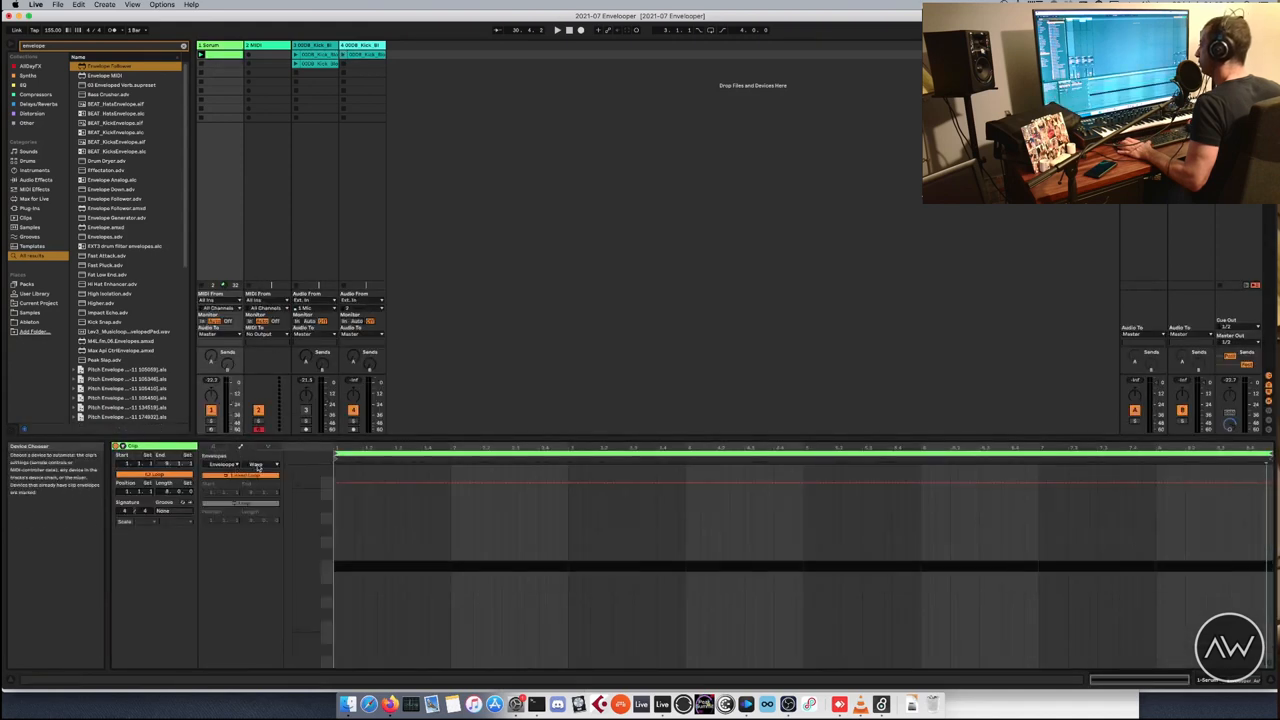
Point the Serum clip envelope at Envelooper's End parameter for a descending ramp.
left_click(262, 464)
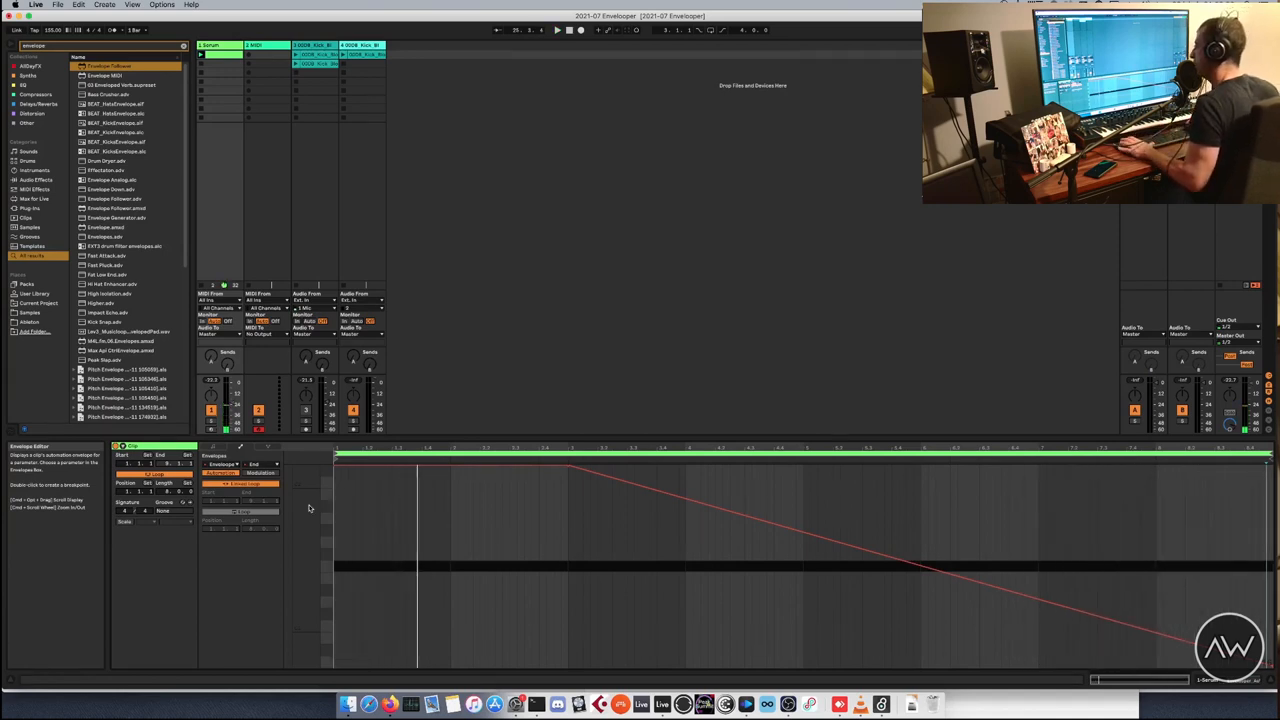
Return to Arrangement View with the browser search cleared to list sample files.
left_click(240, 464)
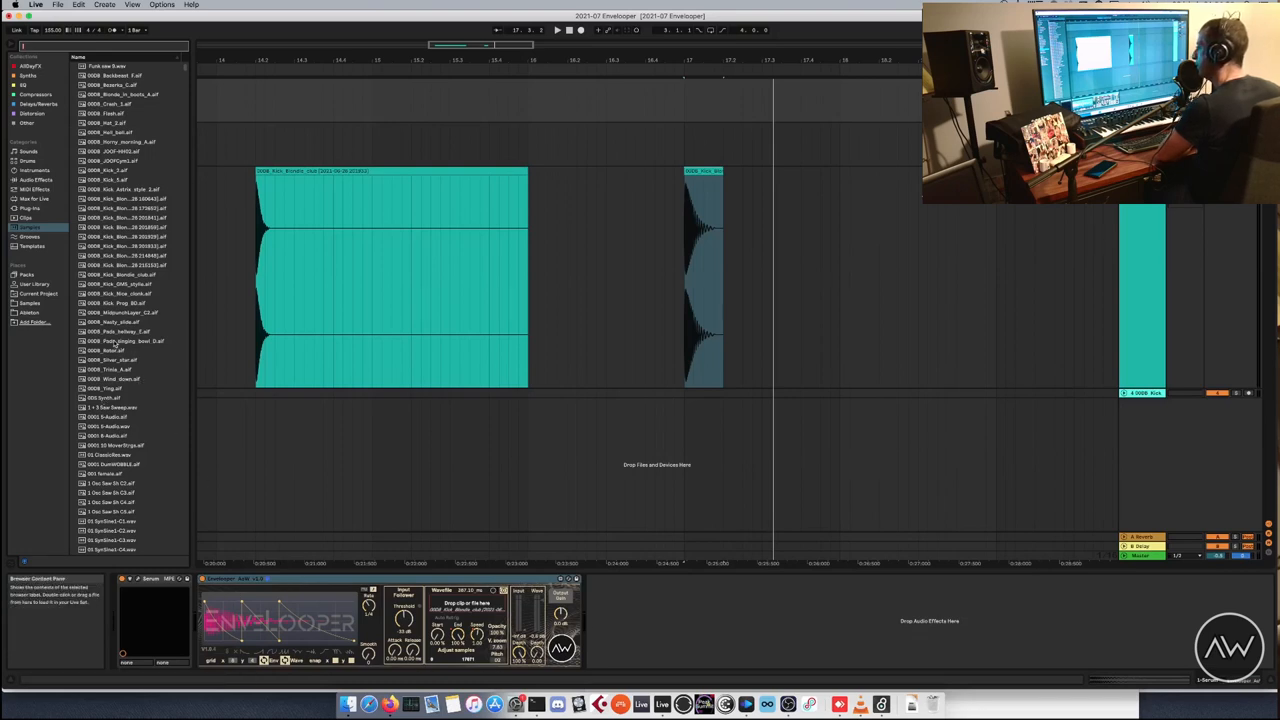
Scroll the sample library and preview an organ sample and another sound.
scroll("down", 3)
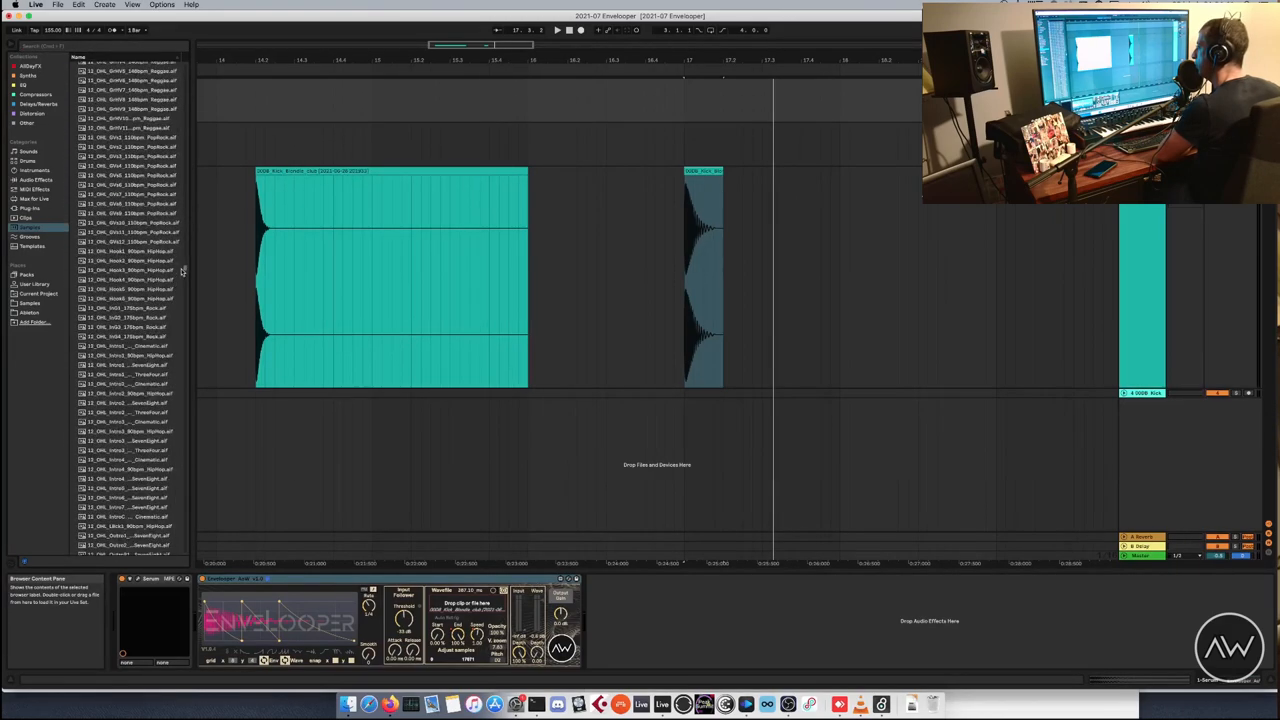
scroll("down", 3)
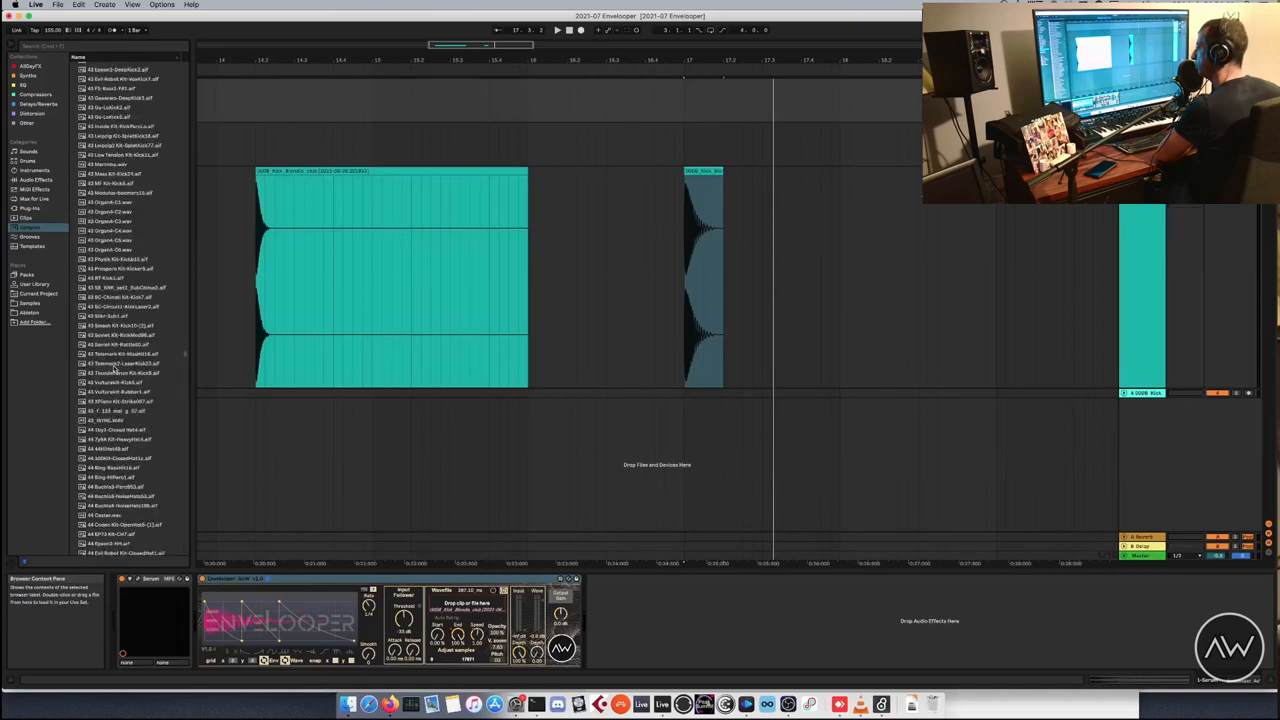
scroll("down", 3)
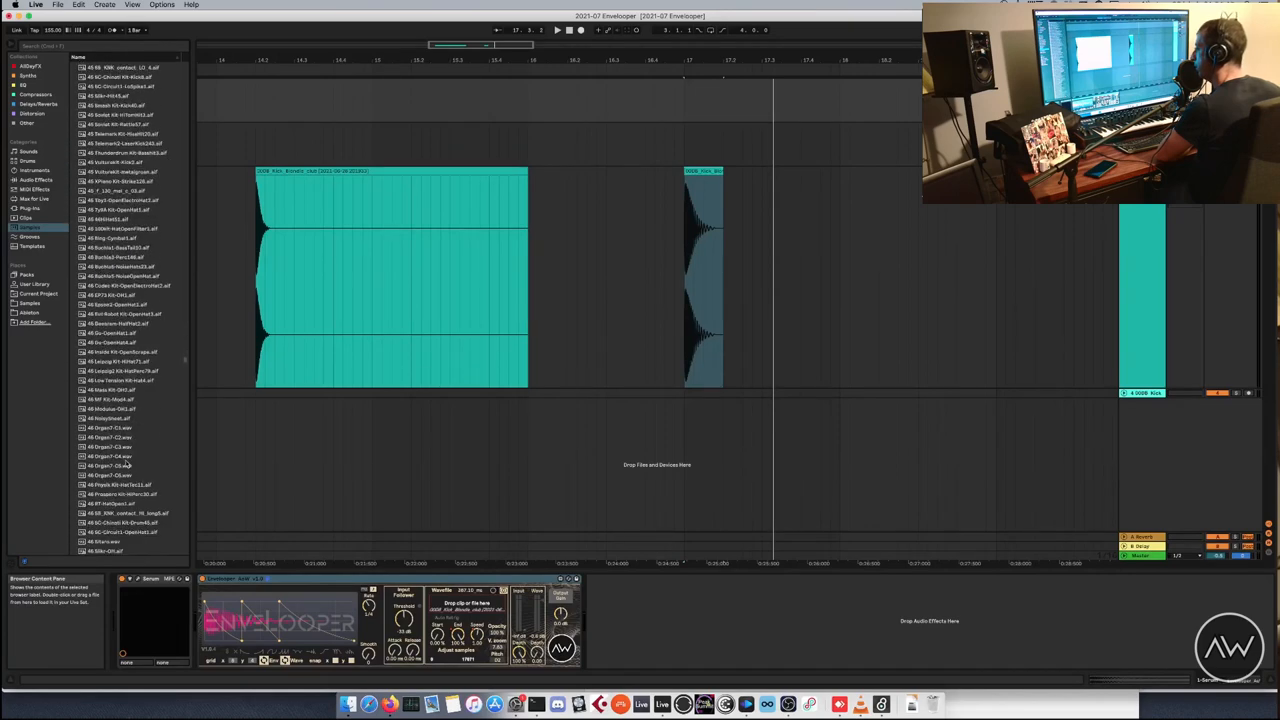
left_click(110, 456)
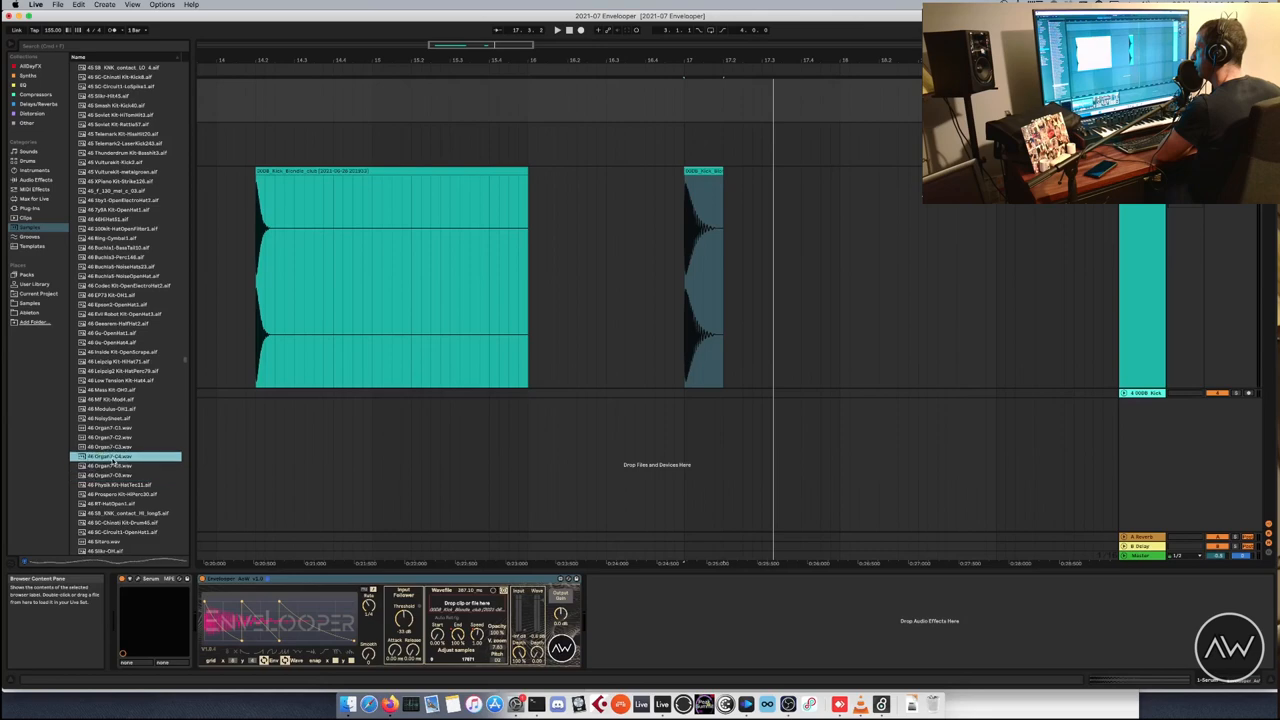
scroll("down", 3)
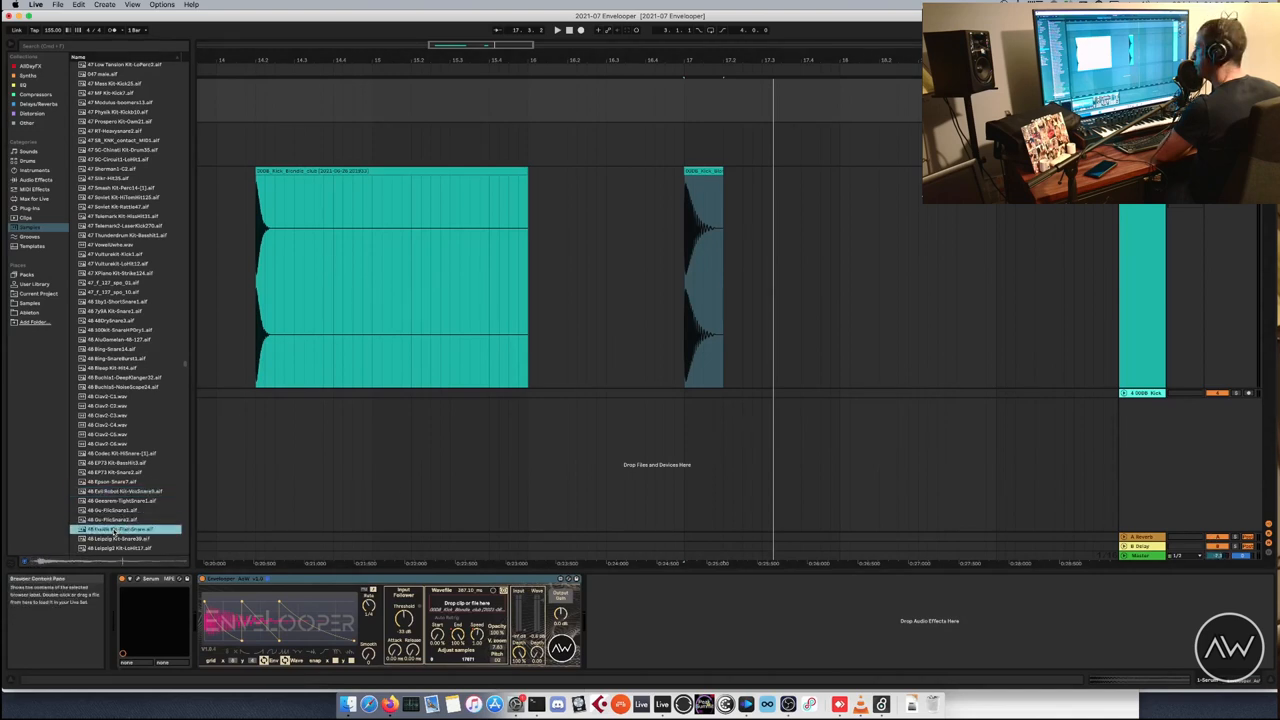
left_click(125, 520)
type("tuner")
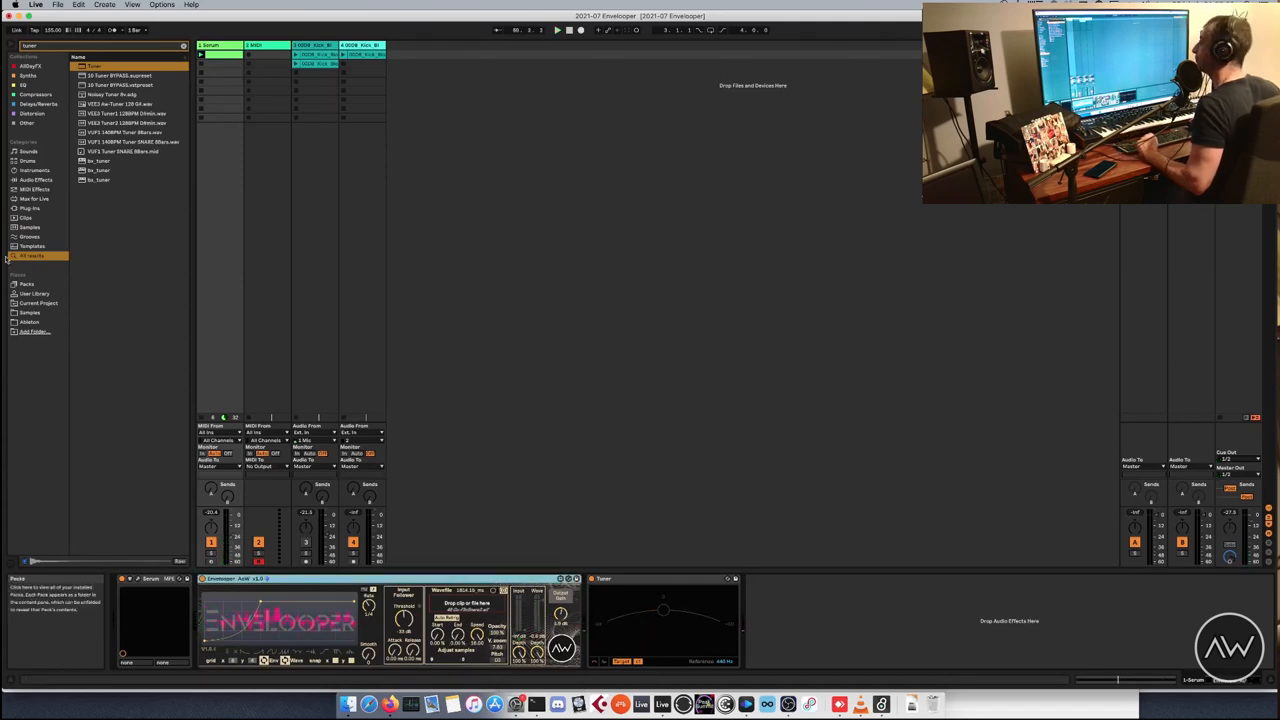
Clear the 'tuner' search, show all Samples, and preview three samples.
left_click(183, 46)
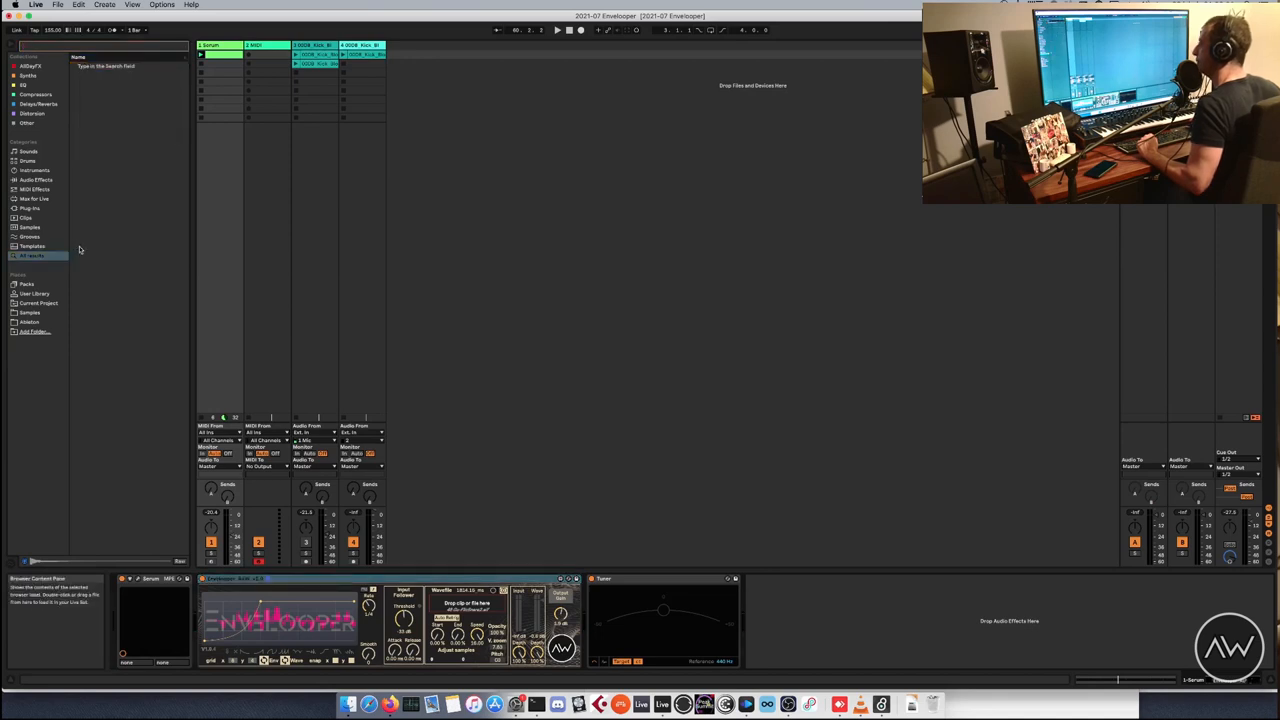
left_click(29, 227)
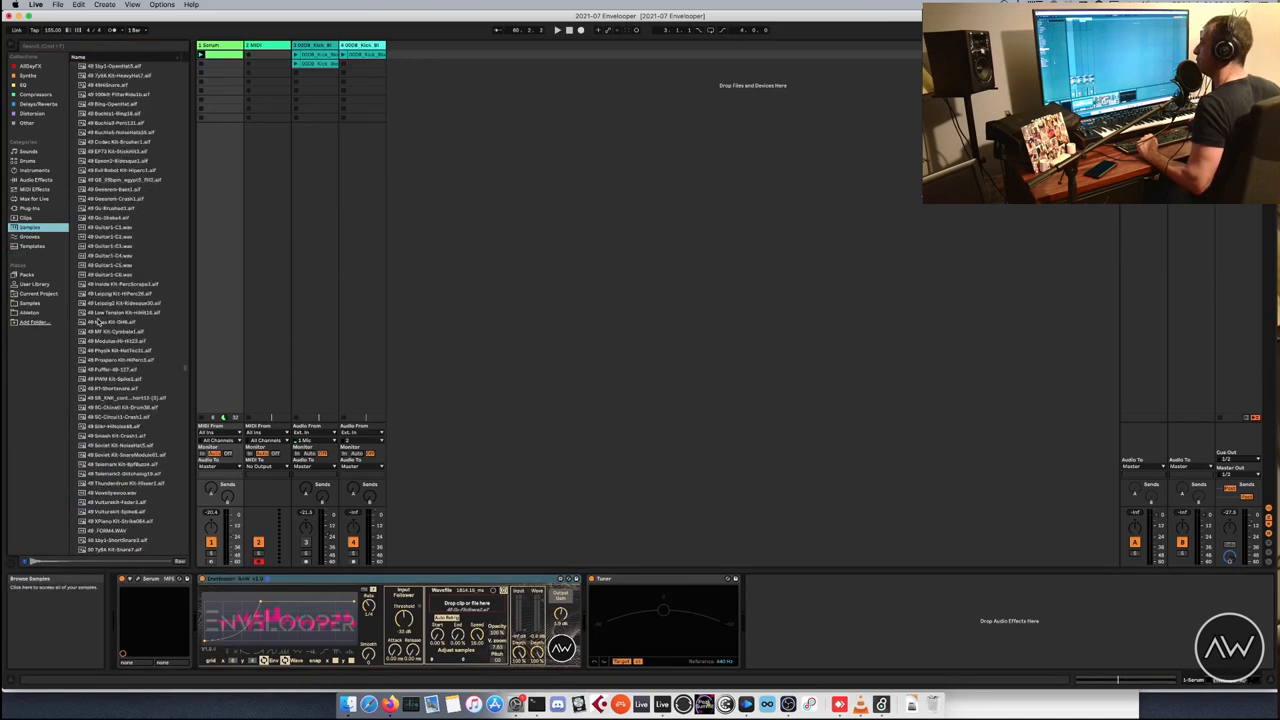
scroll("down", 3)
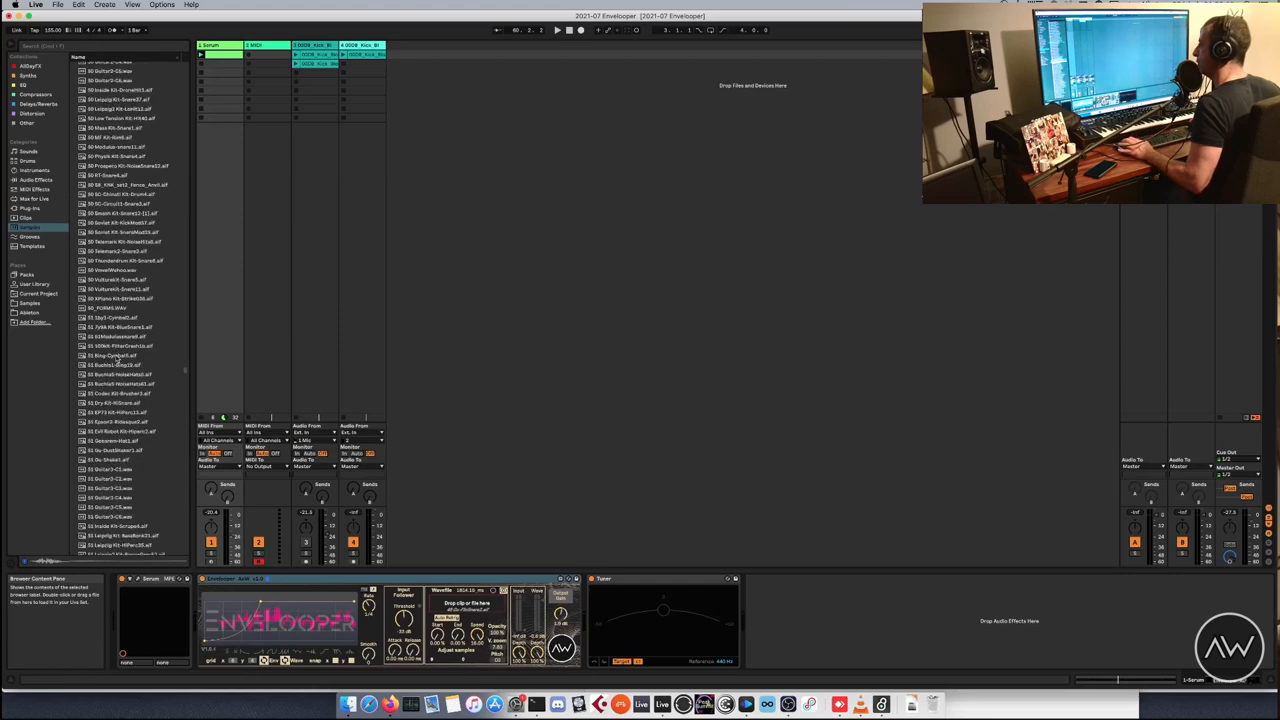
left_click(120, 441)
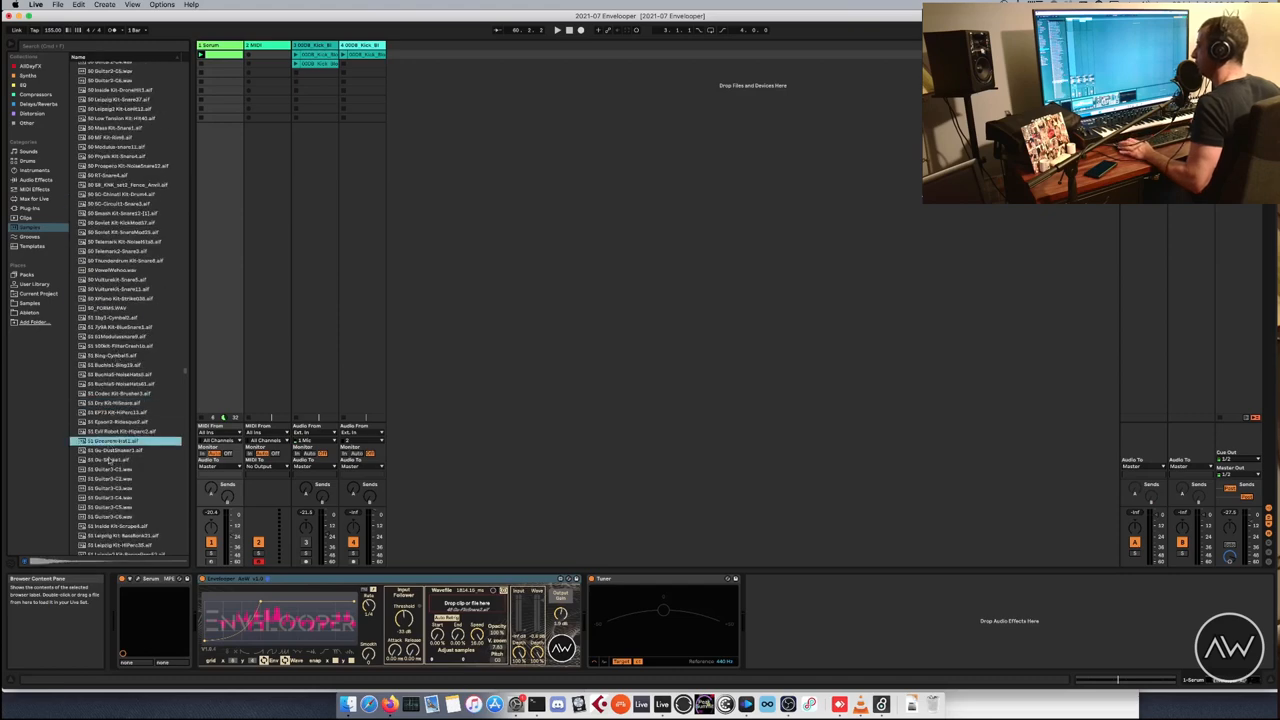
scroll("down", 3)
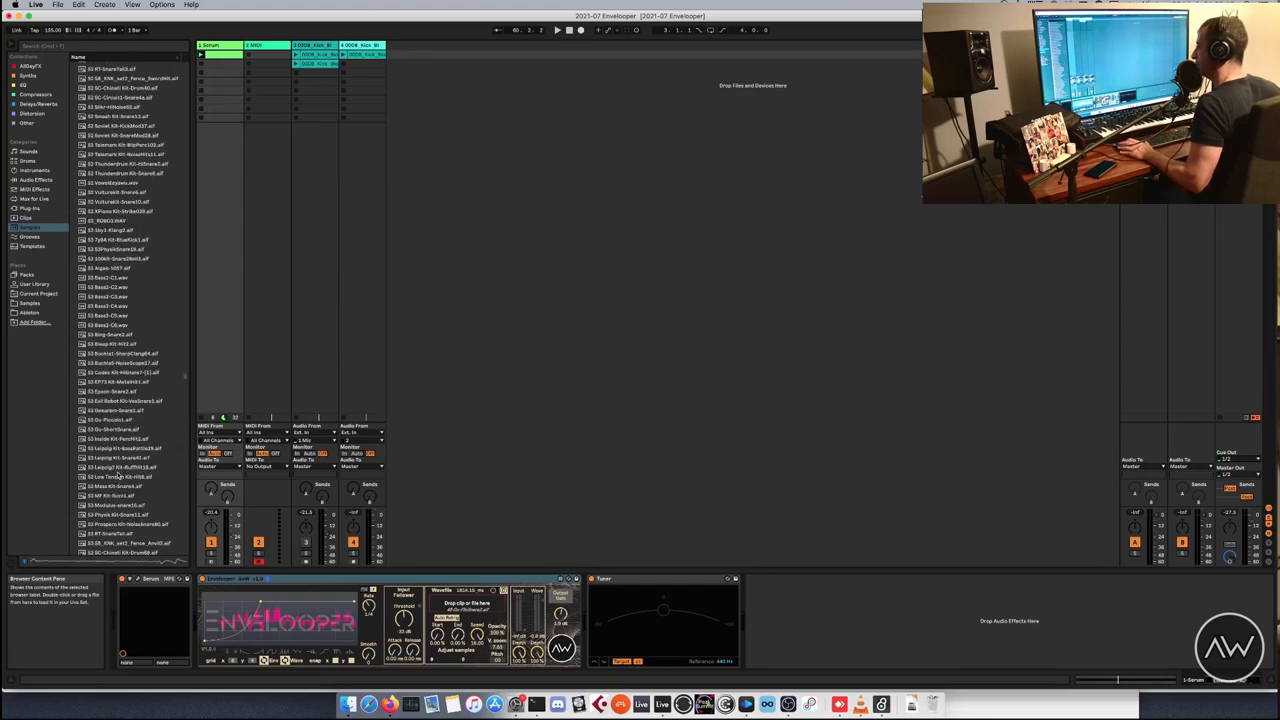
left_click(125, 477)
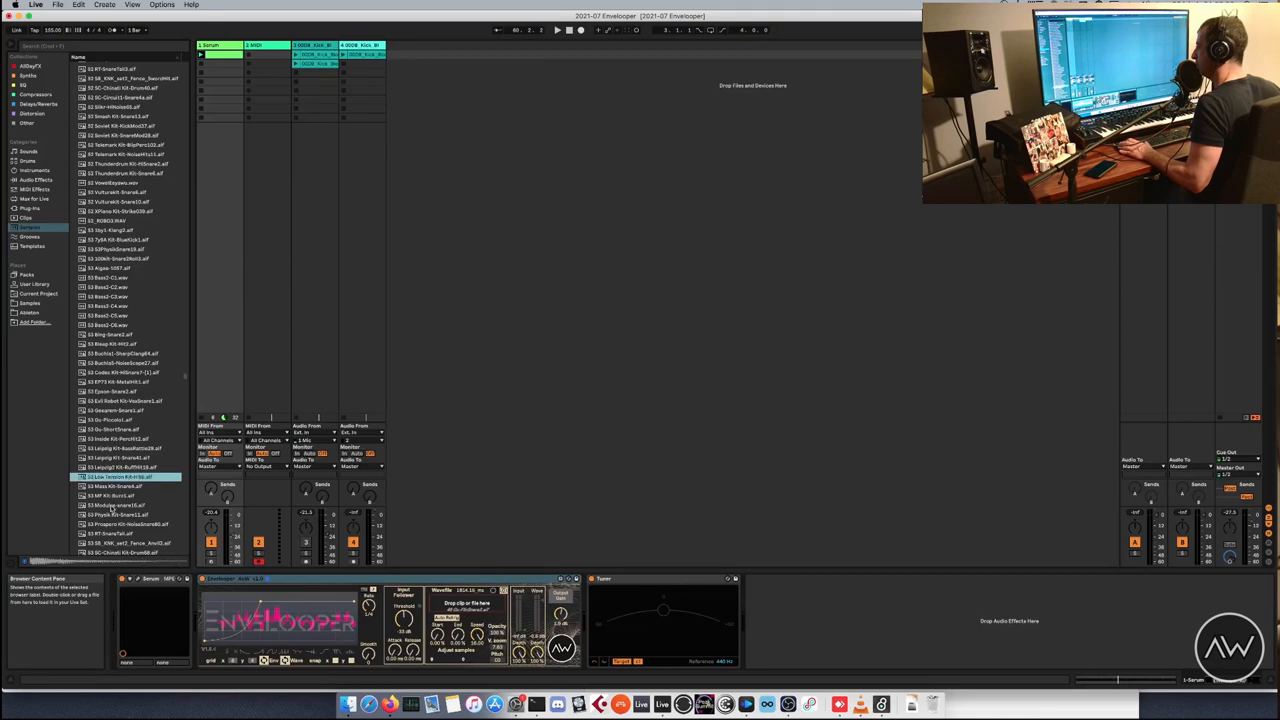
left_click(115, 505)
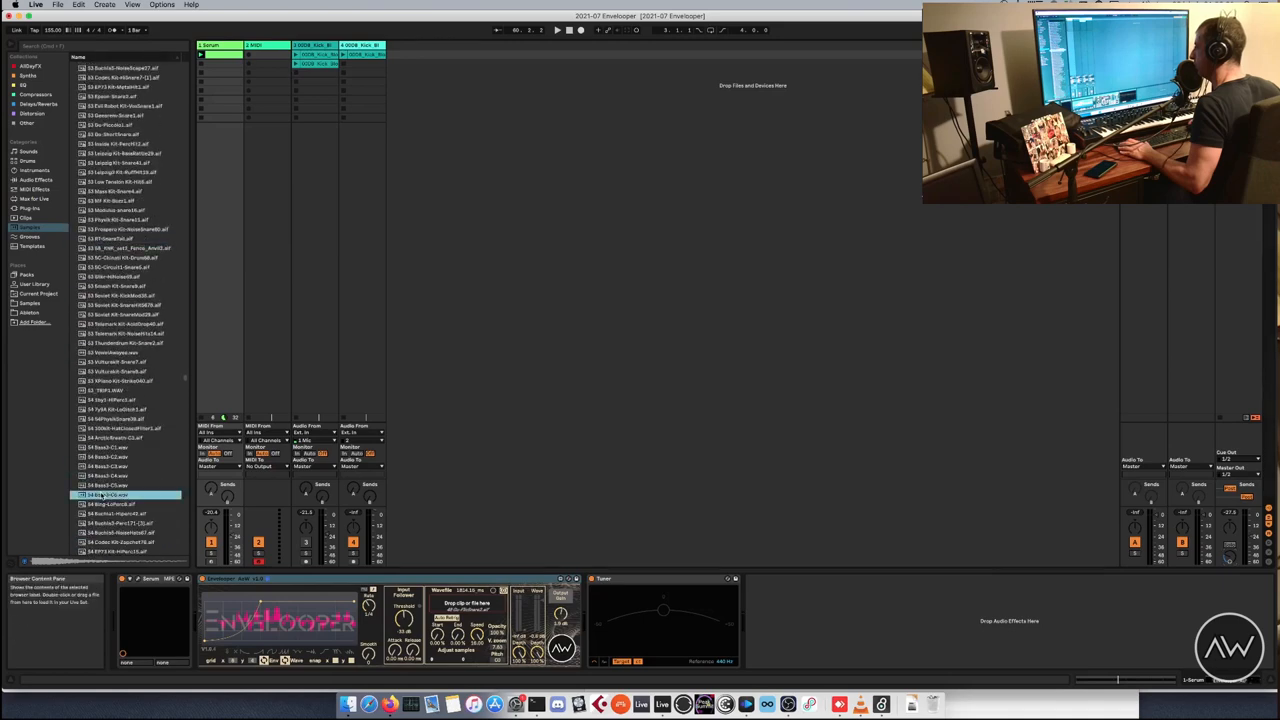
Scroll further down the list and select another non-kick sample.
scroll("down", 3)
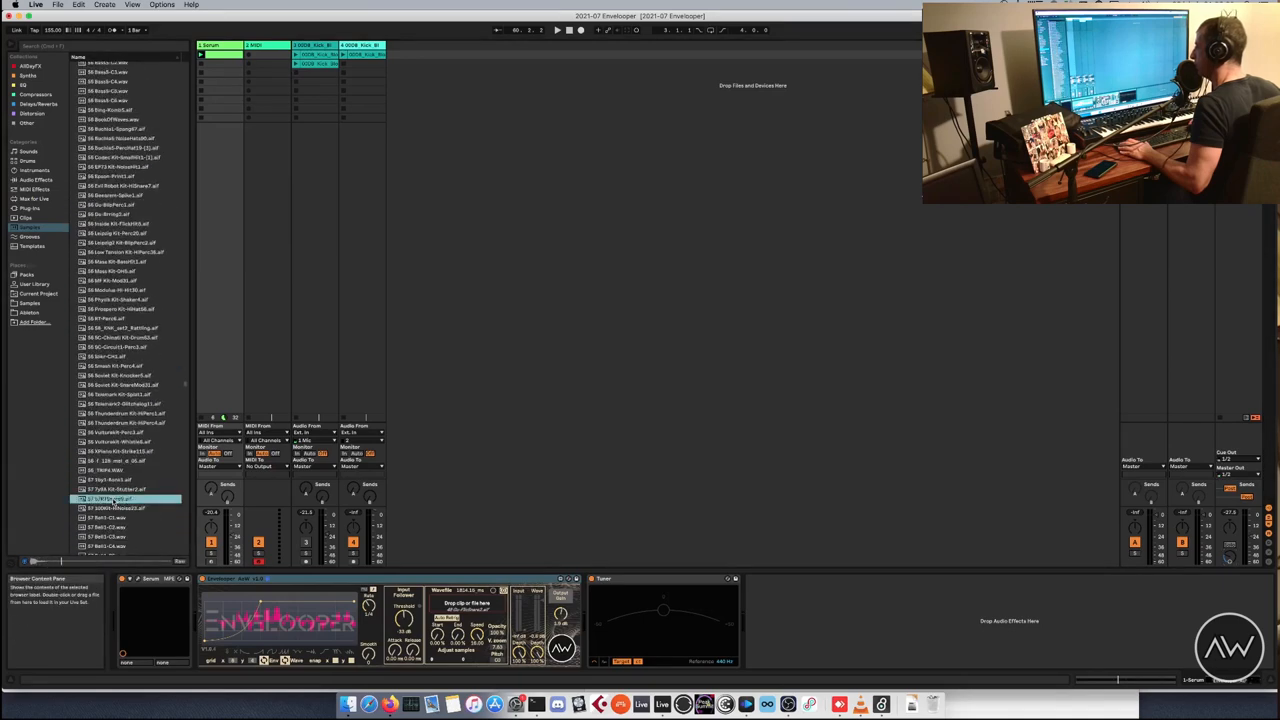
left_click(115, 489)
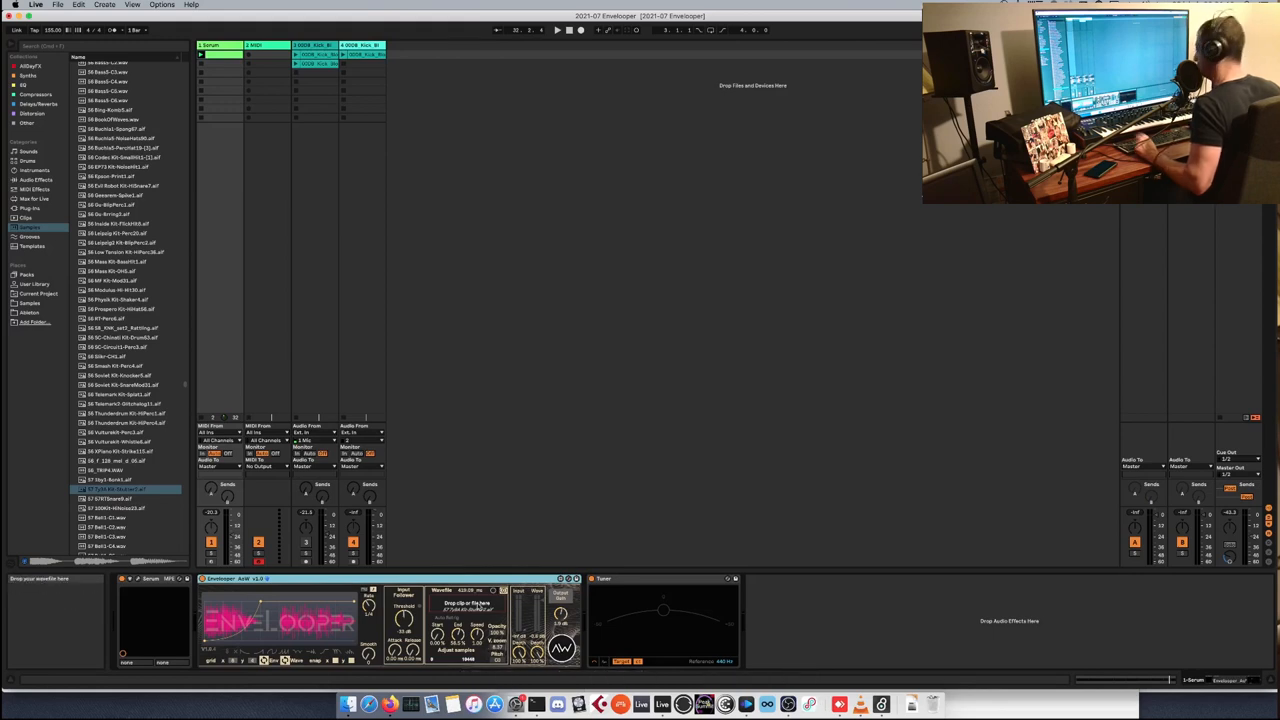
Launch Calculator through Spotlight ('calculette') and start the sample count from 6000.
type("calculette")
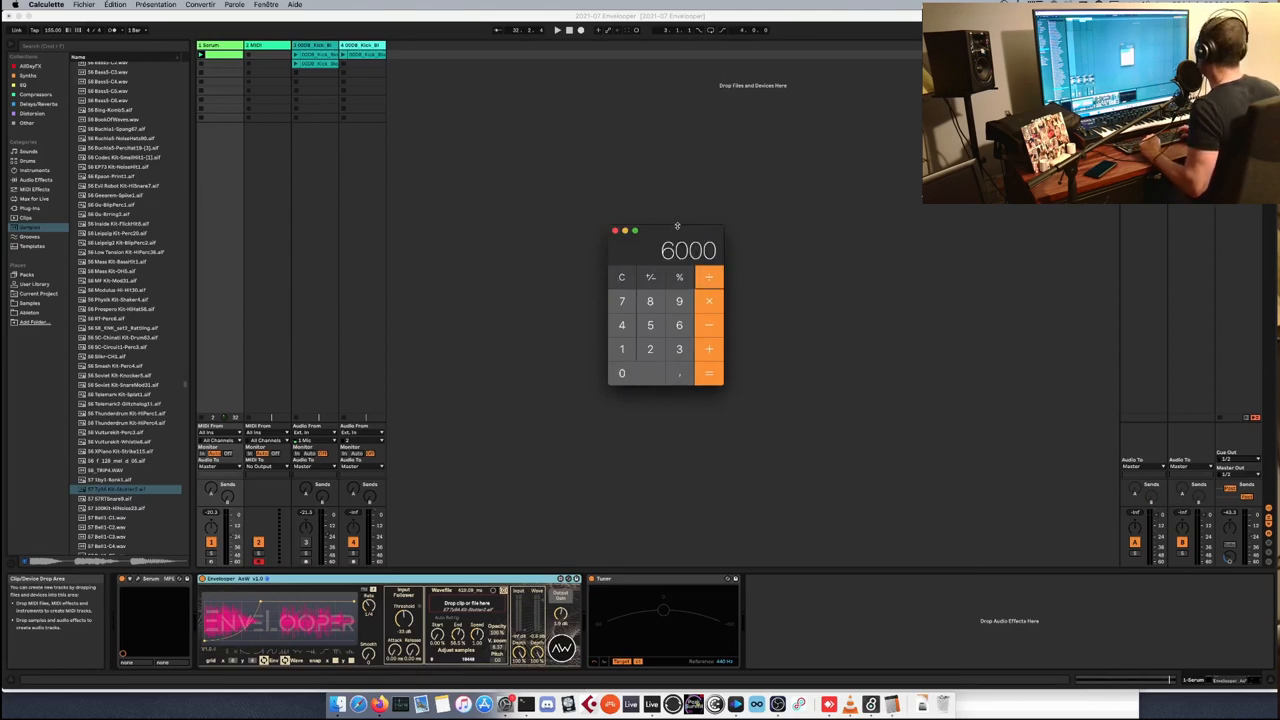
left_click(708, 373)
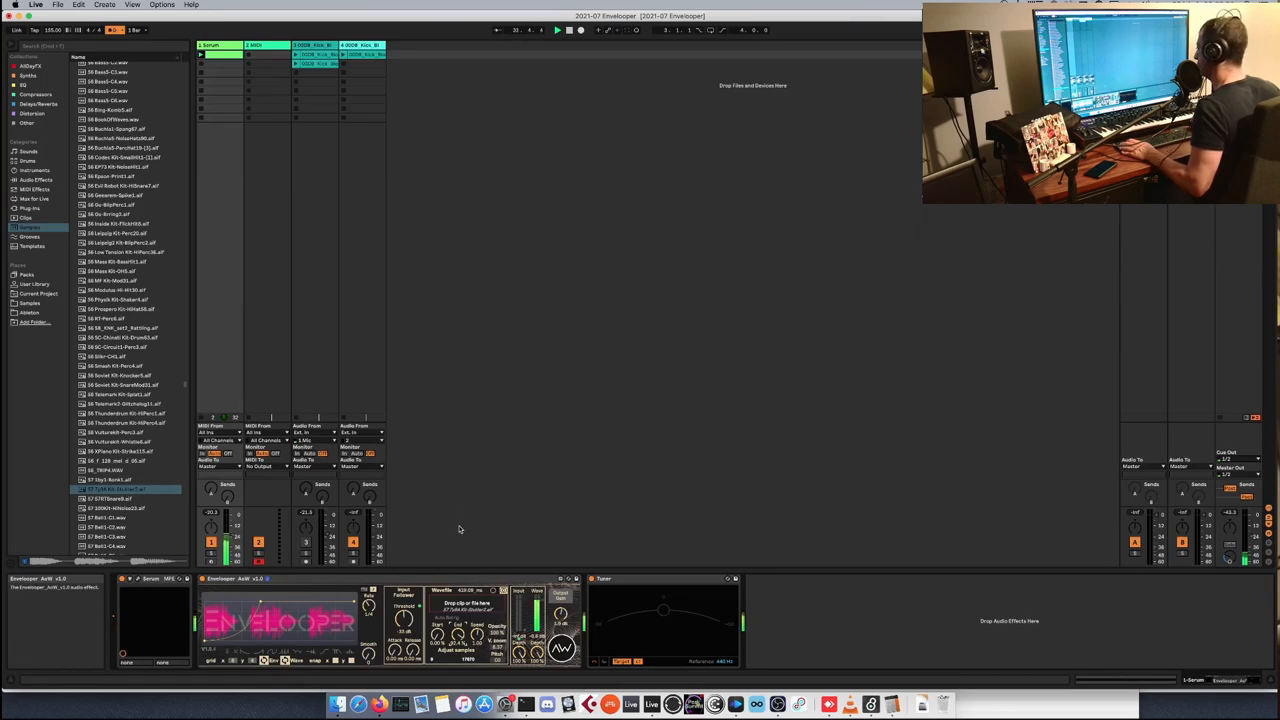
mouse_move(455, 535)
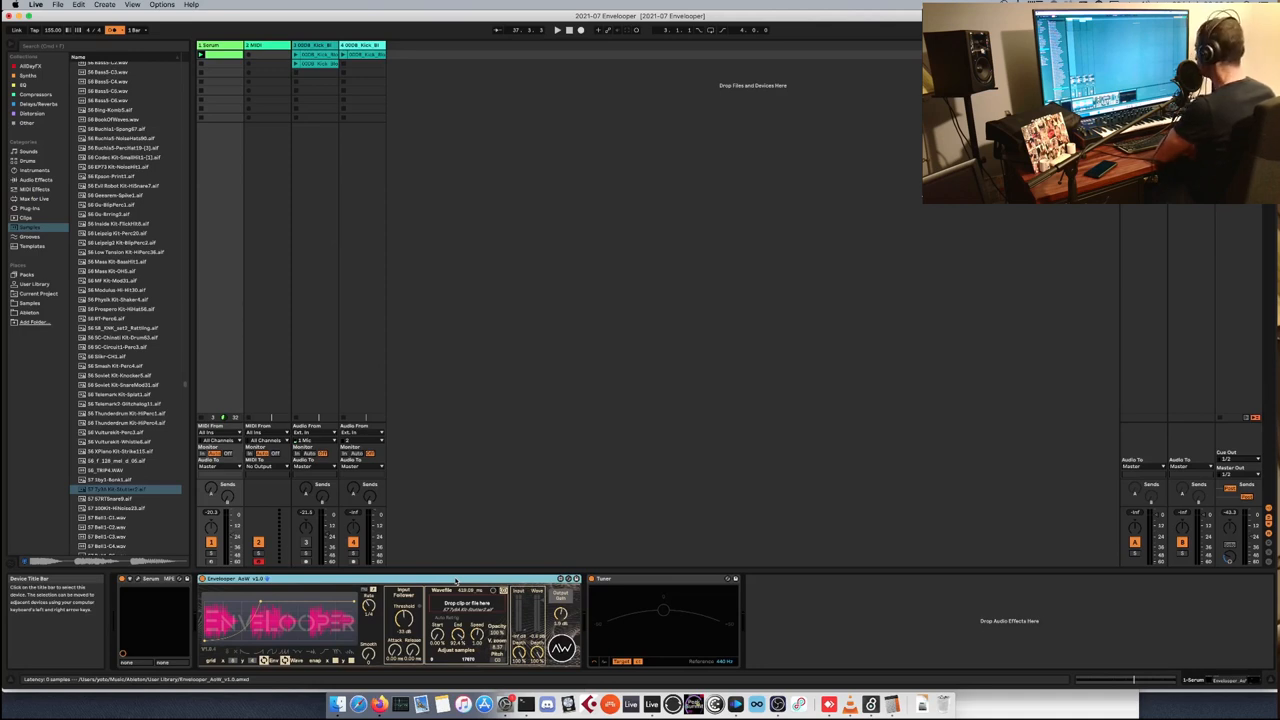
mouse_move(442, 568)
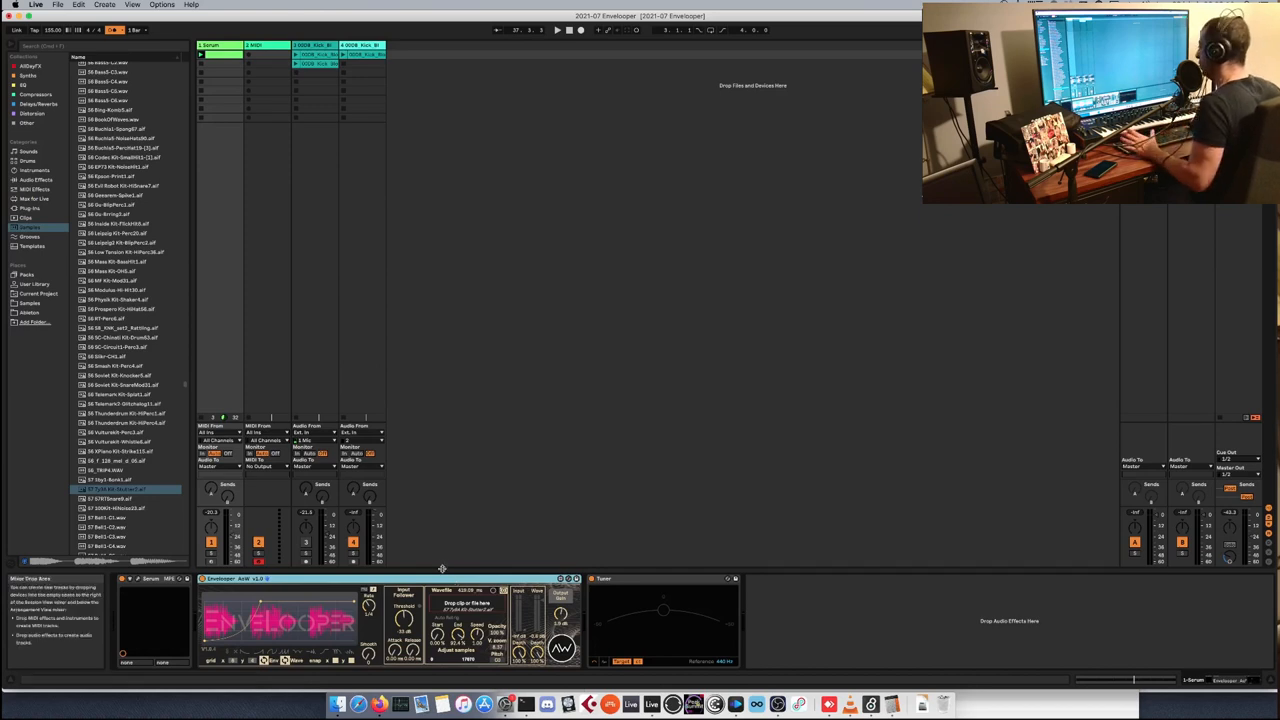